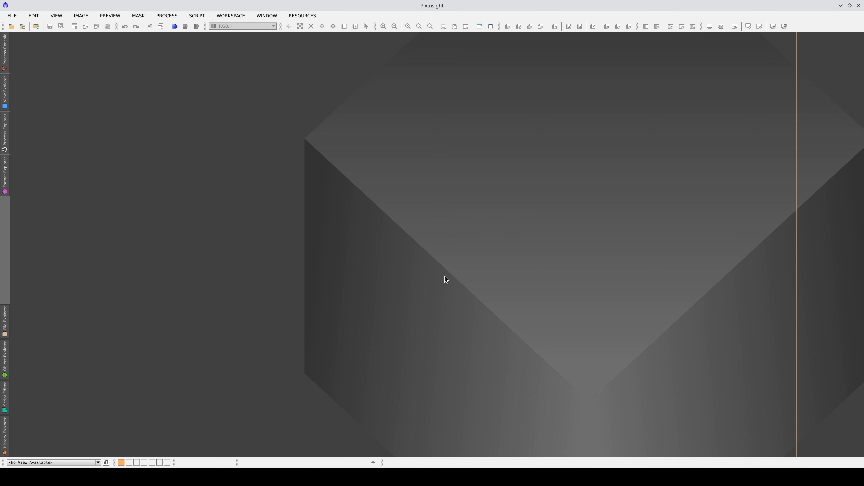
mouse_move(25, 140)
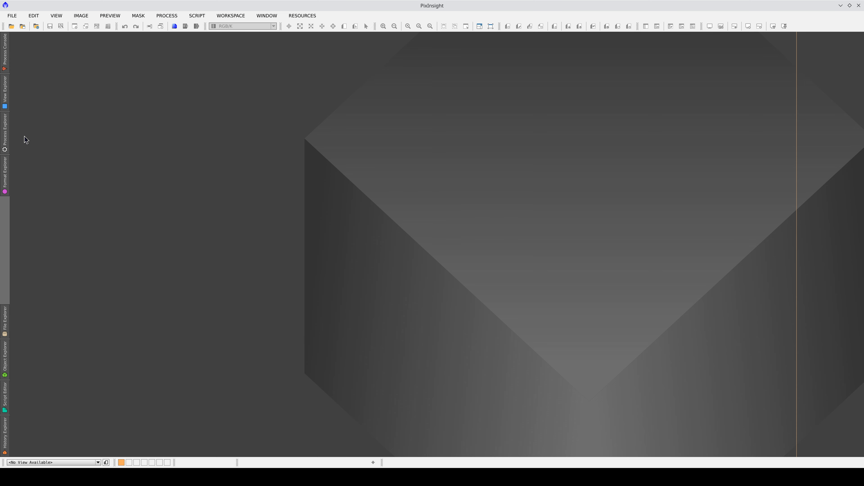
- Locate the FastBatchPreprocessing script under Scripts > Batch Processing in Process Explorer
left_click(4, 132)
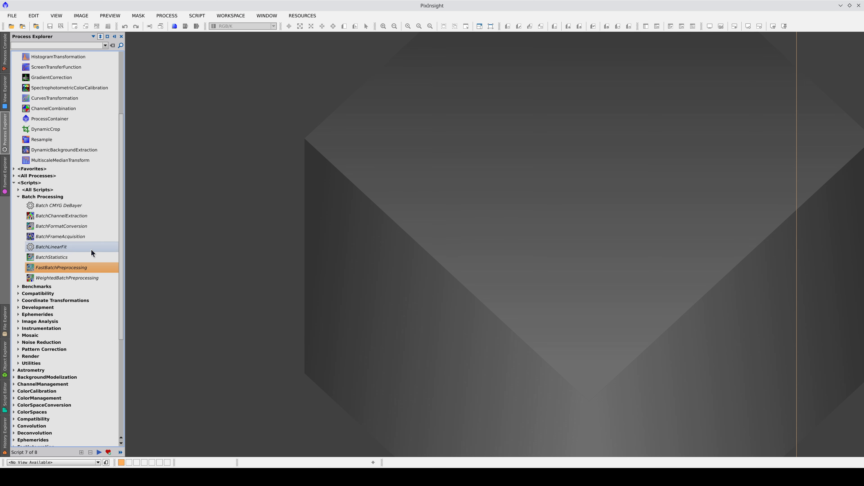
left_click(121, 36)
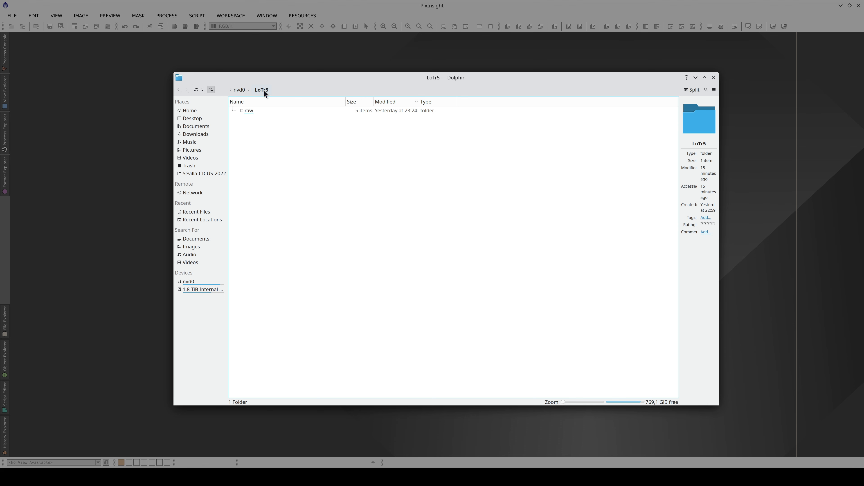
- Browse into raw, review its five session folders and view session_1's light FITS files
left_click(248, 110)
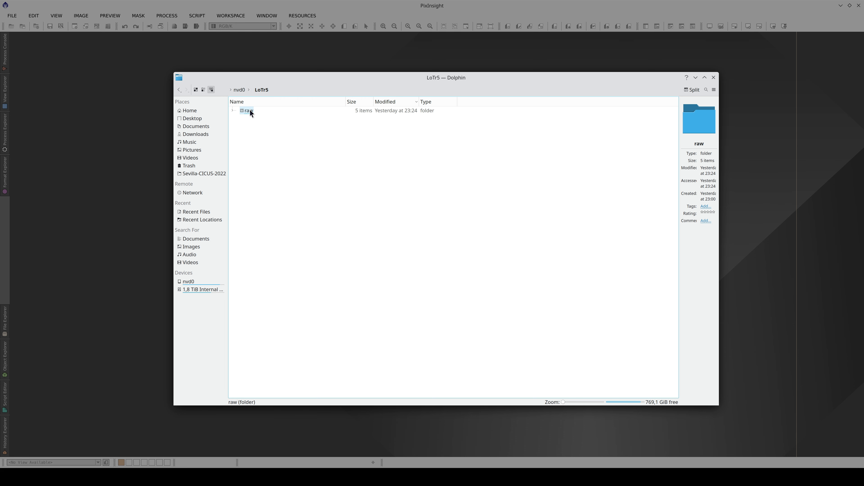
double_click(249, 111)
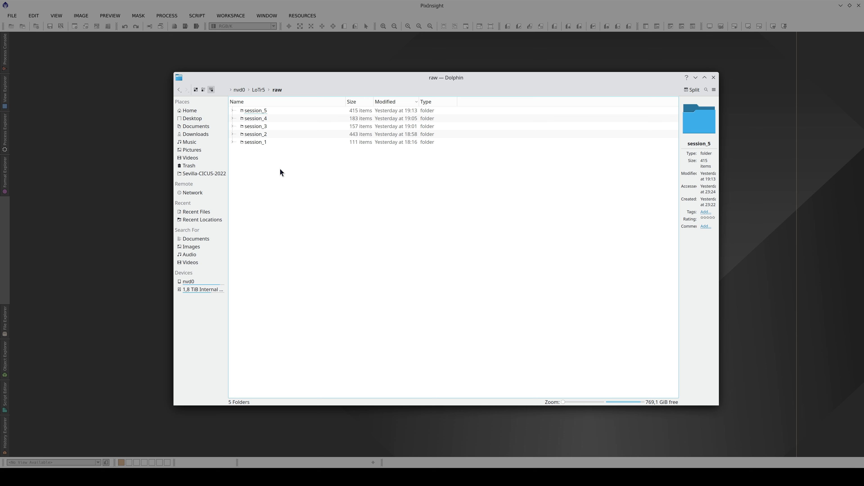
key("ctrl+a")
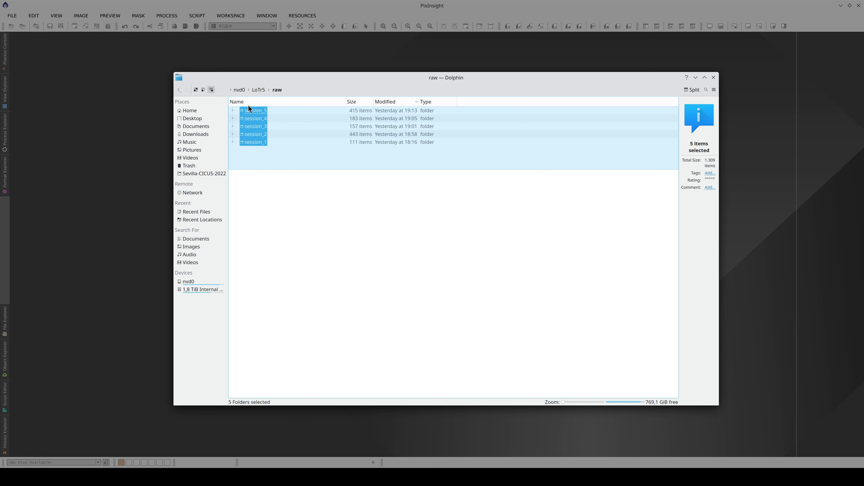
left_click(280, 159)
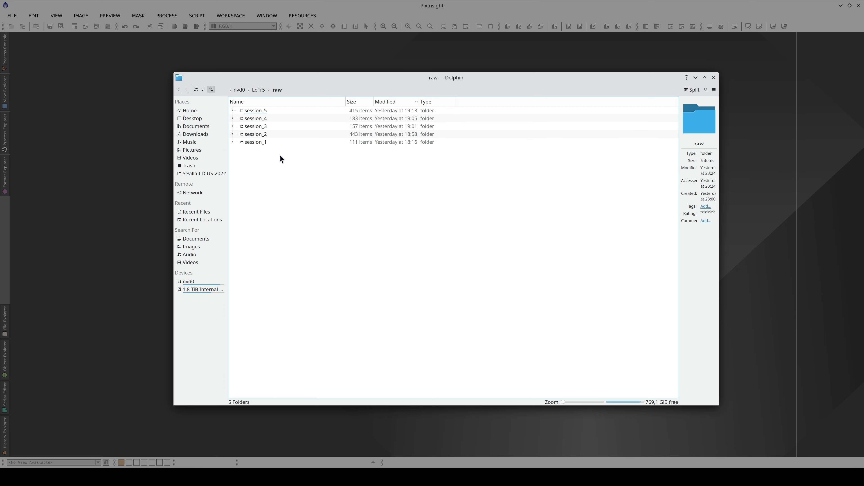
double_click(254, 142)
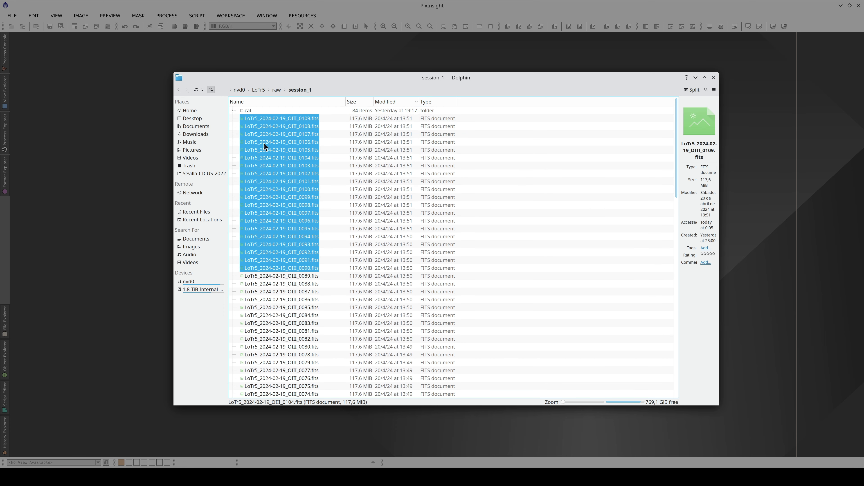
double_click(247, 111)
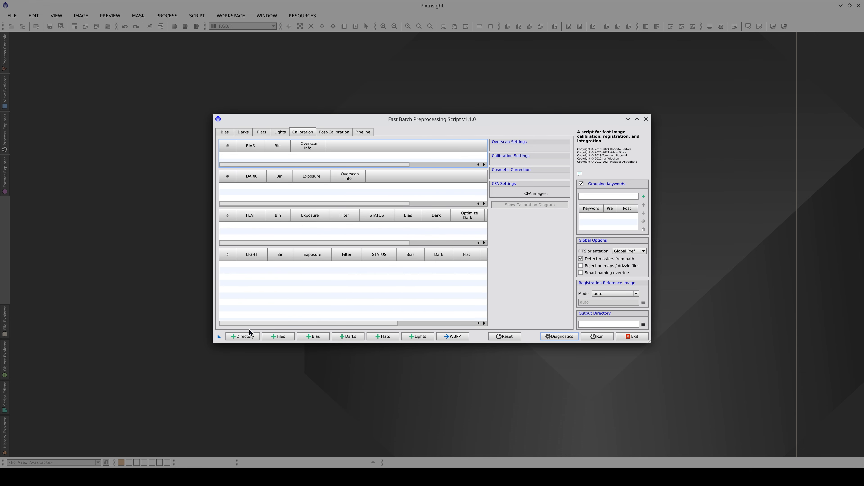
- Add /nvd0/LoTr5/raw as root directory so bias, dark, flat and light groups are listed
left_click(243, 337)
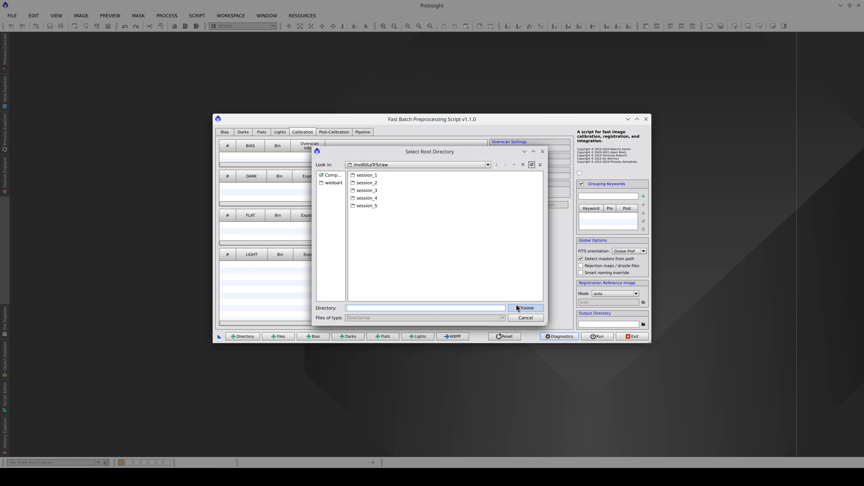
left_click(525, 307)
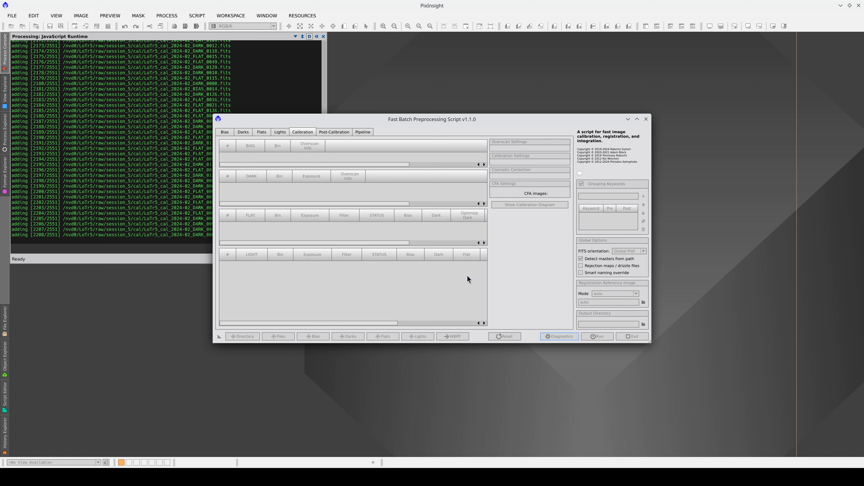
left_click(558, 336)
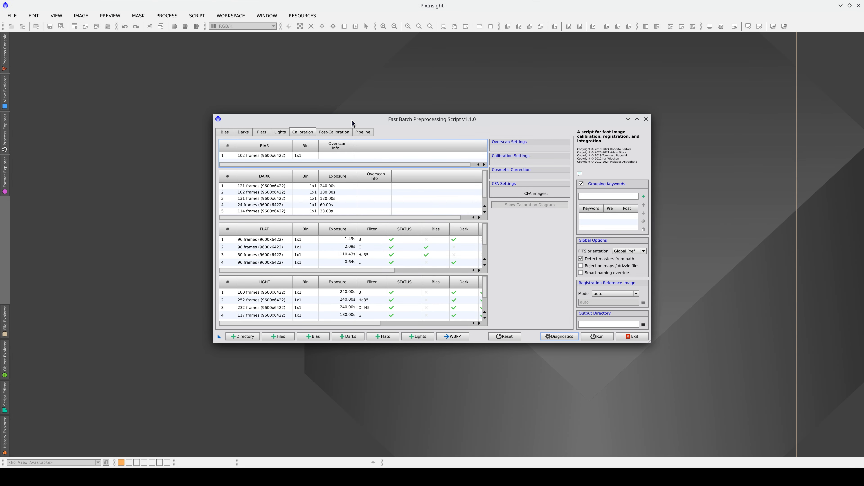
left_click_drag(353, 119, 343, 63)
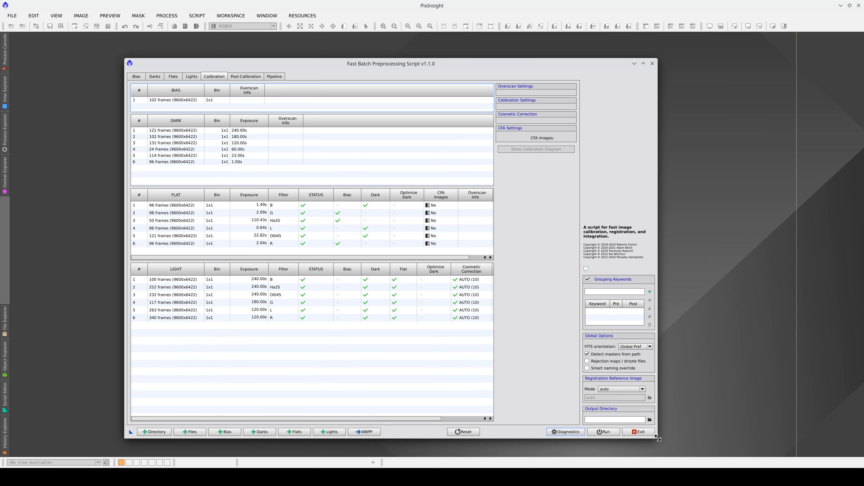
mouse_move(167, 127)
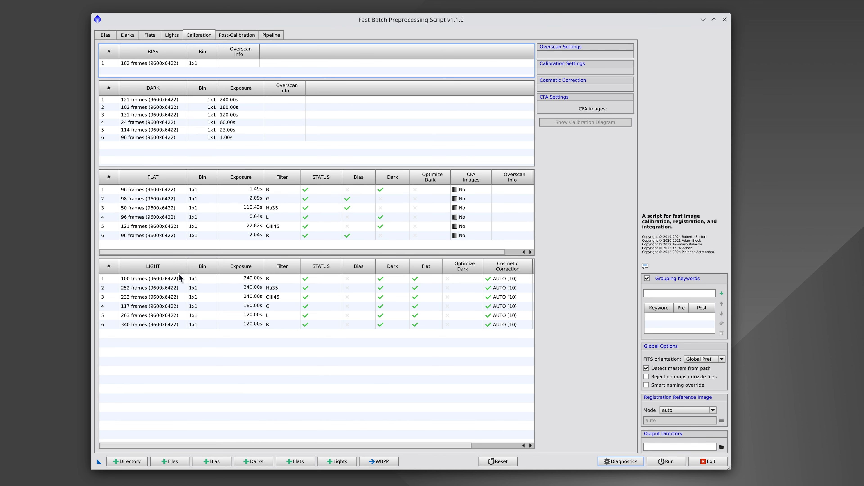
- Resize the script window so all six flat and light groups show fully
left_click(149, 297)
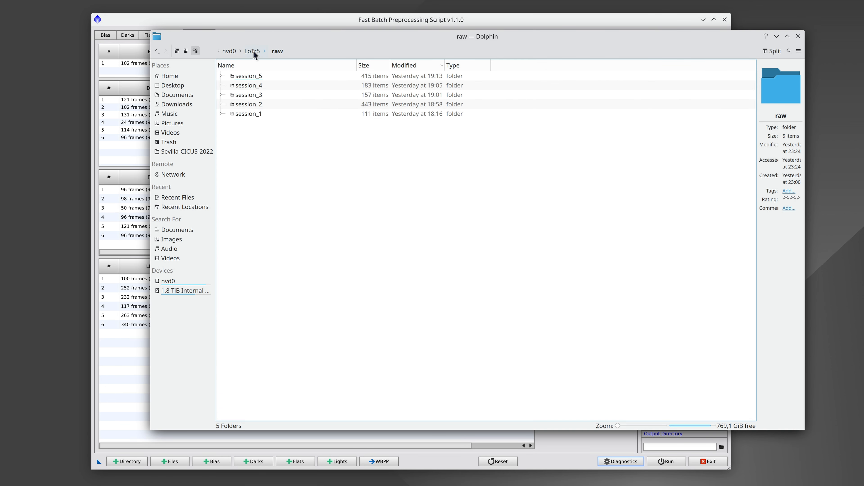
left_click(249, 75)
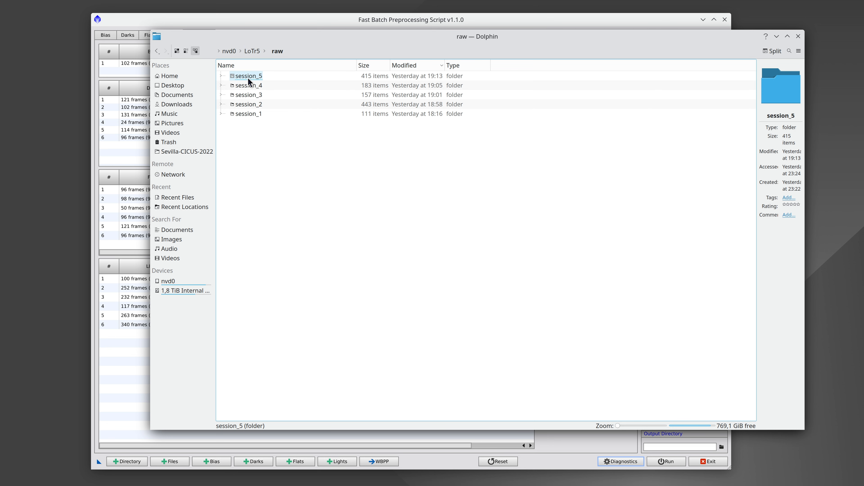
left_click(249, 86)
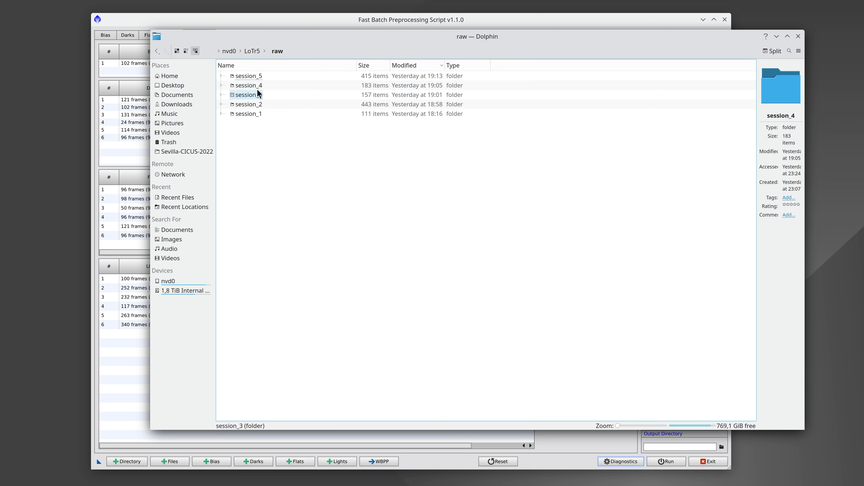
left_click(248, 85)
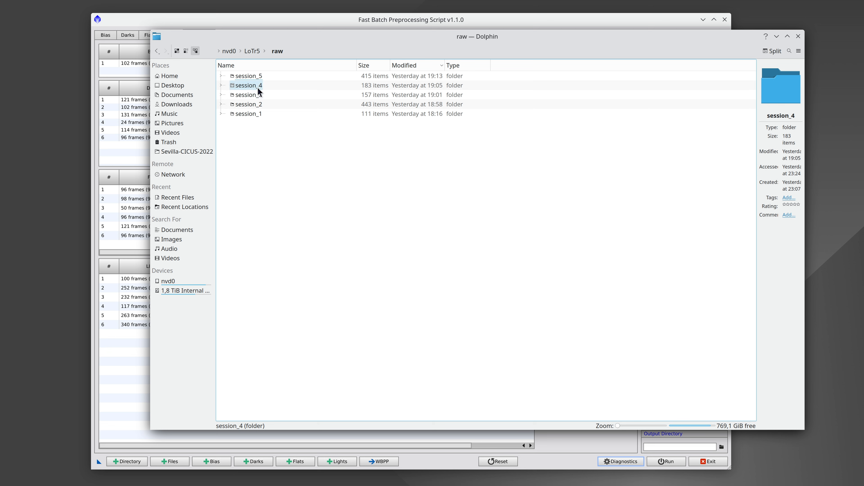
left_click(248, 95)
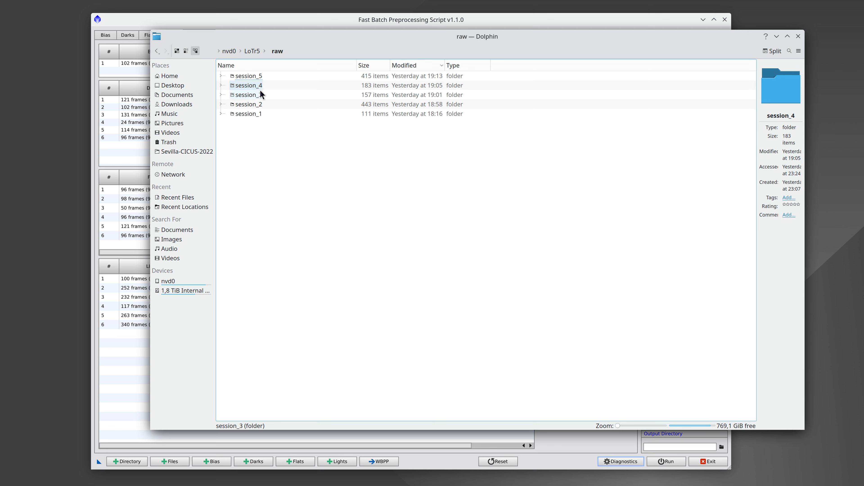
left_click(248, 113)
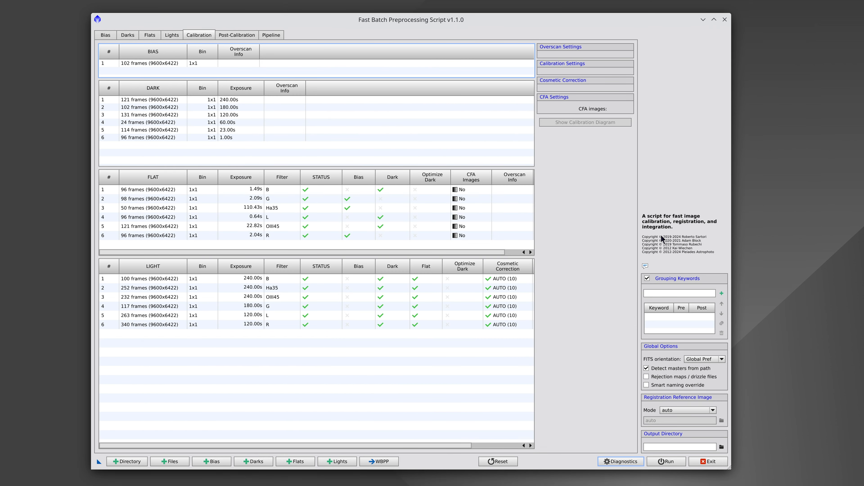
- Add SESSION as a grouping keyword and select its row to split groups per session
type("SESSIO")
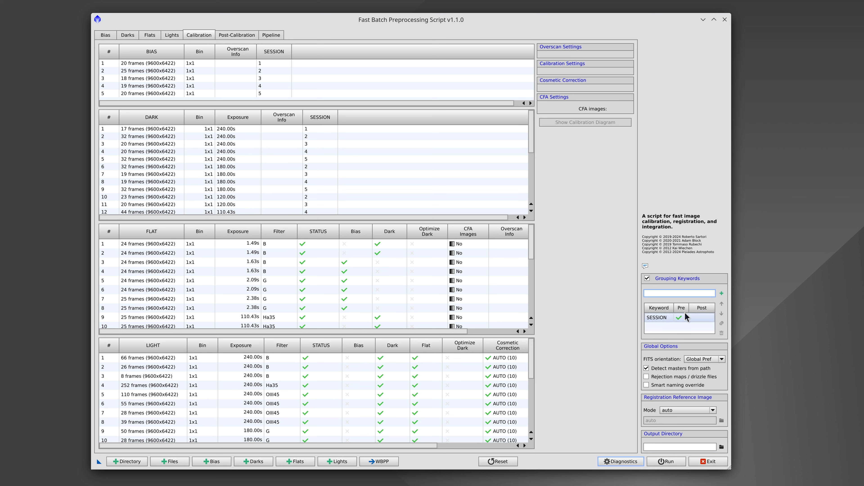
mouse_move(683, 321)
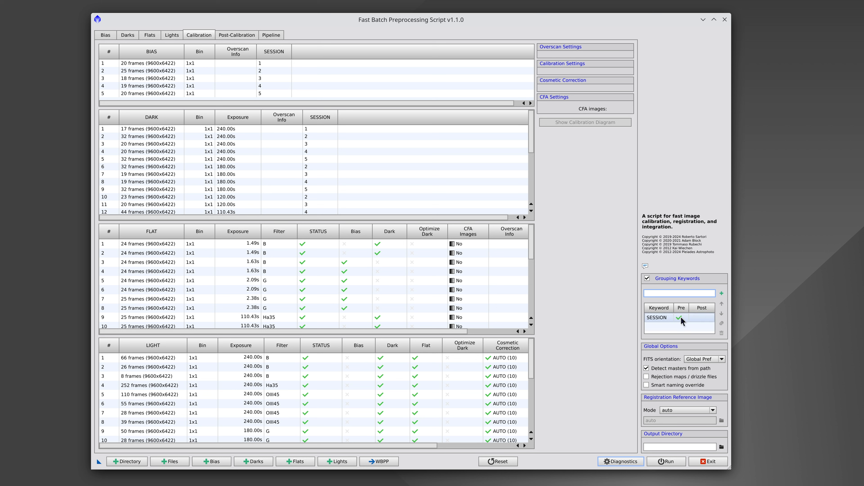
left_click(658, 318)
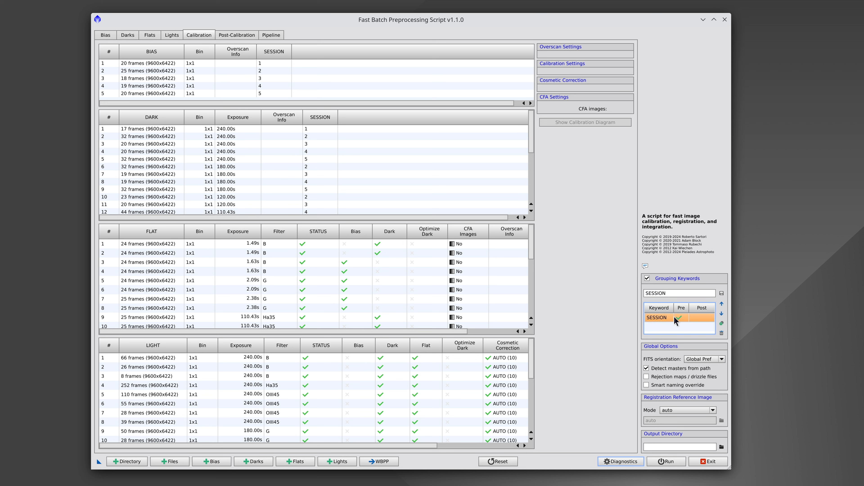
mouse_move(683, 324)
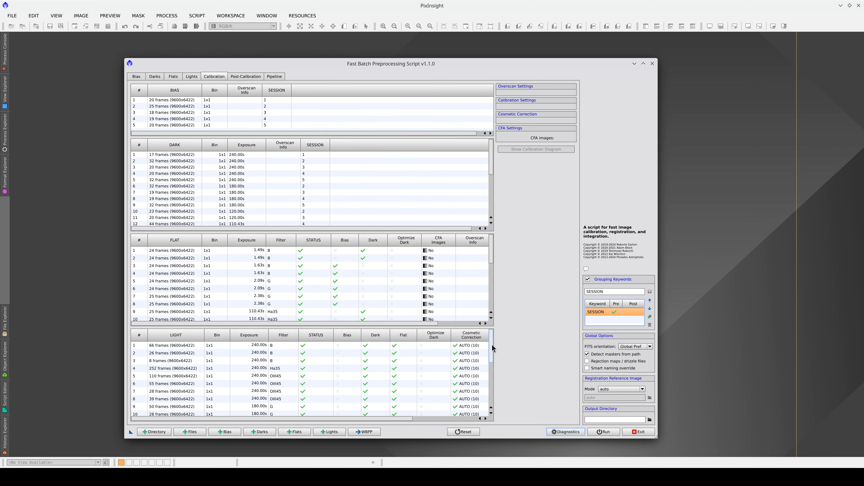
- Scroll the LIGHT table to the flagged 120 s R group with mismatched dark exposure
scroll("down", 3)
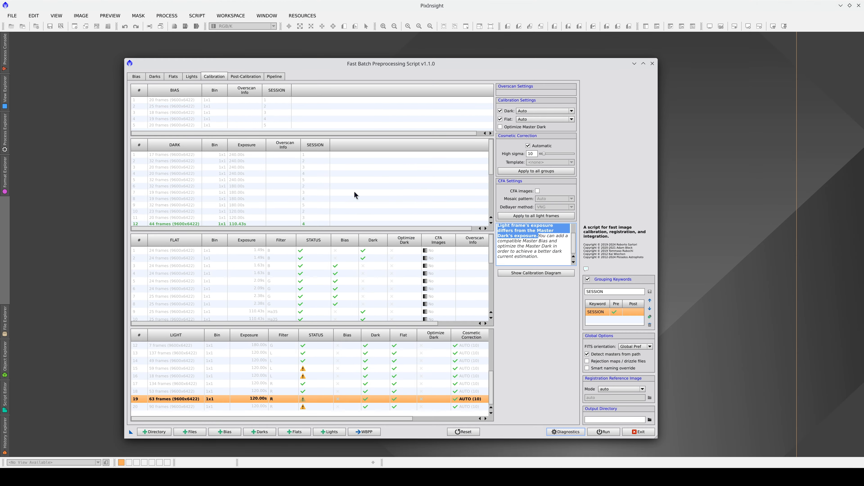
- Review the dark exposure groups and set the dark exposure tolerance to 1
left_click(154, 77)
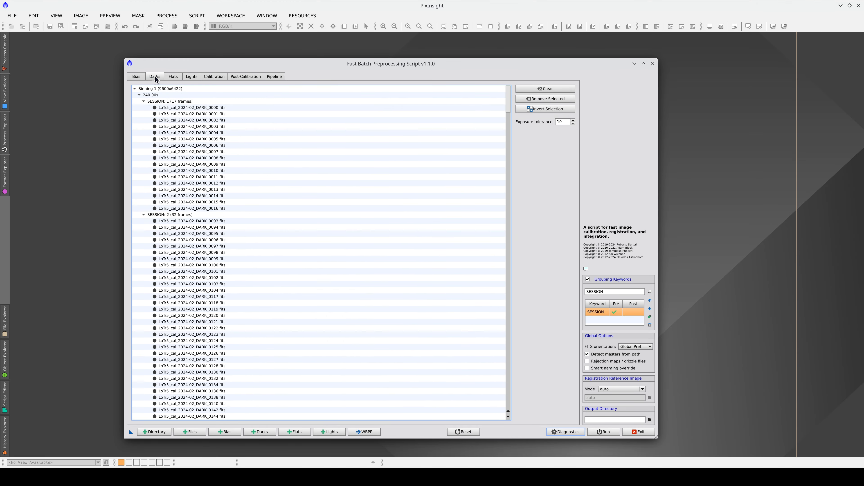
left_click(150, 95)
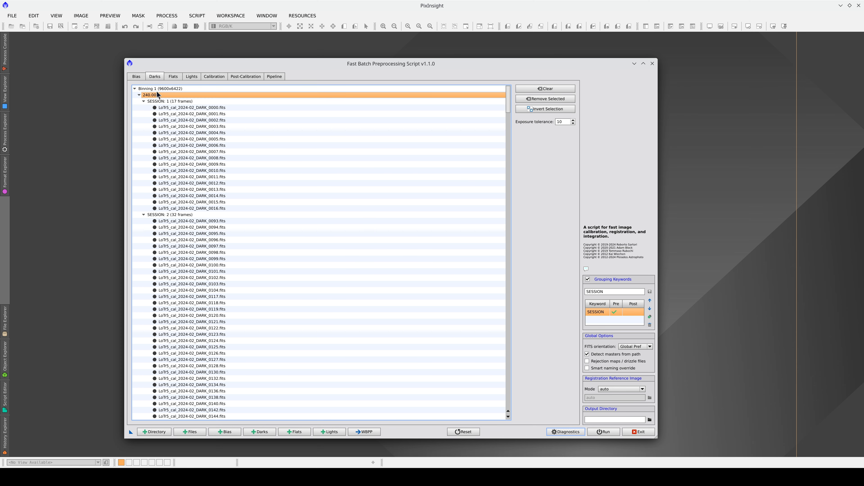
left_click(171, 214)
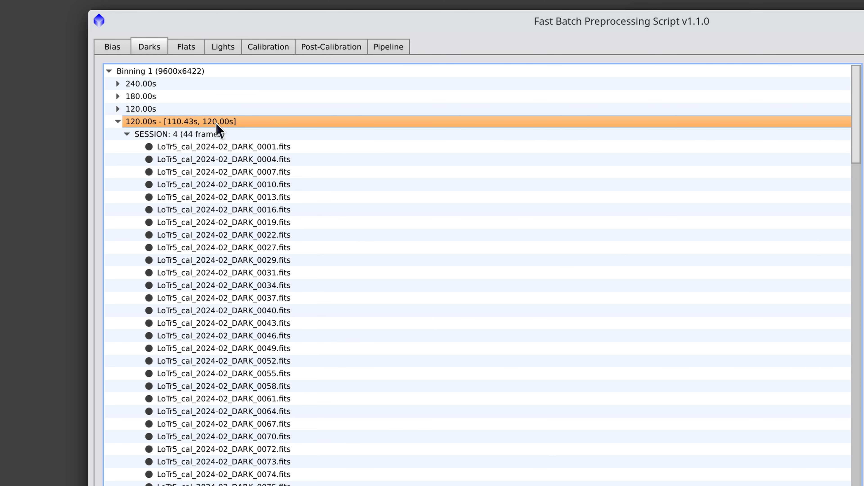
mouse_move(218, 131)
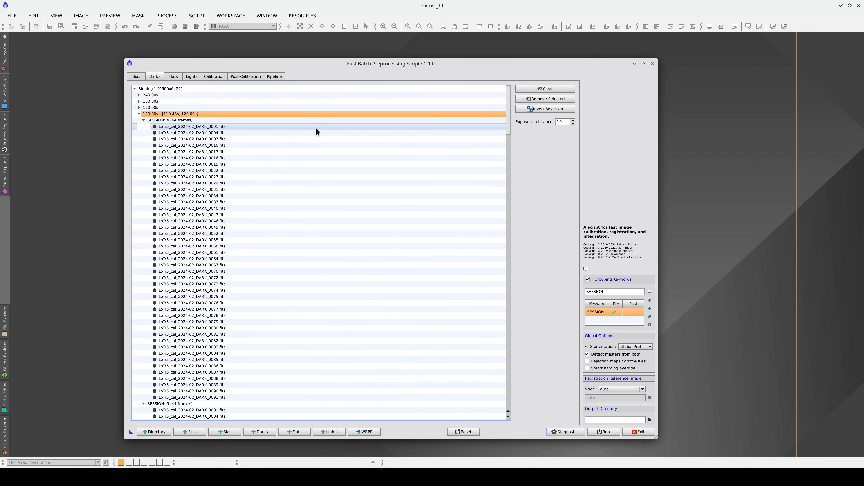
left_click(563, 122)
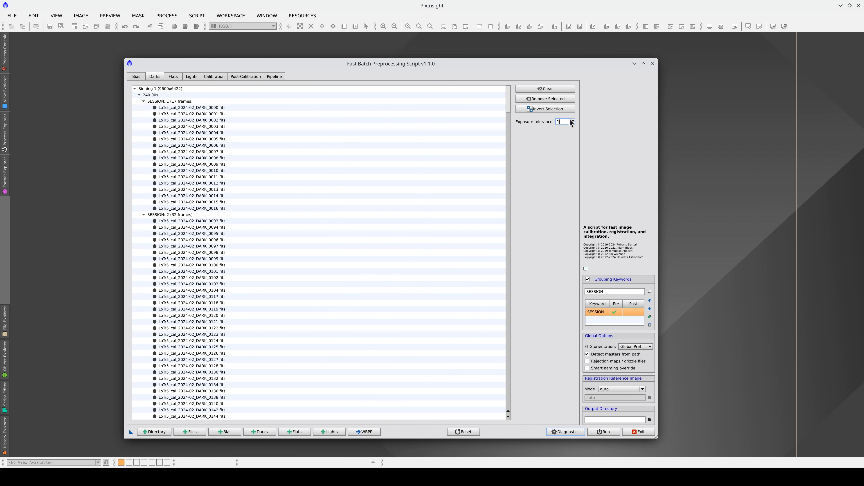
- Collapse the 240 s and 180 s groups and expand the separated 110.43 s dark group
left_click(193, 126)
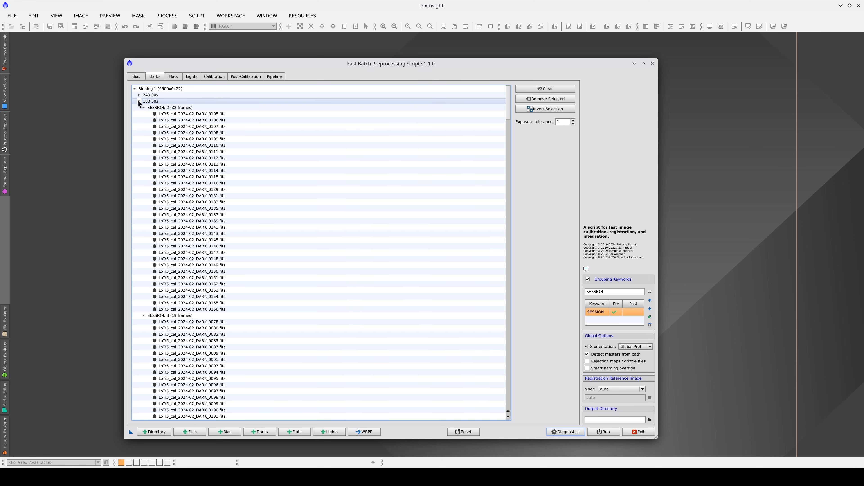
left_click(139, 102)
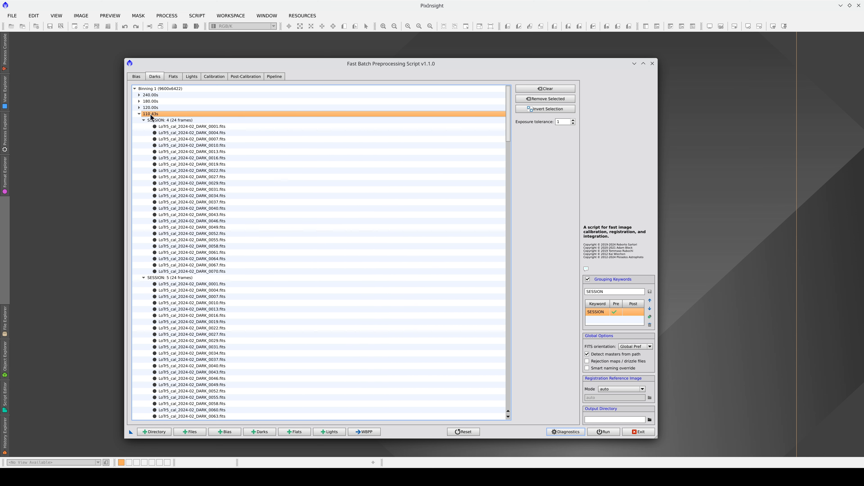
left_click(214, 76)
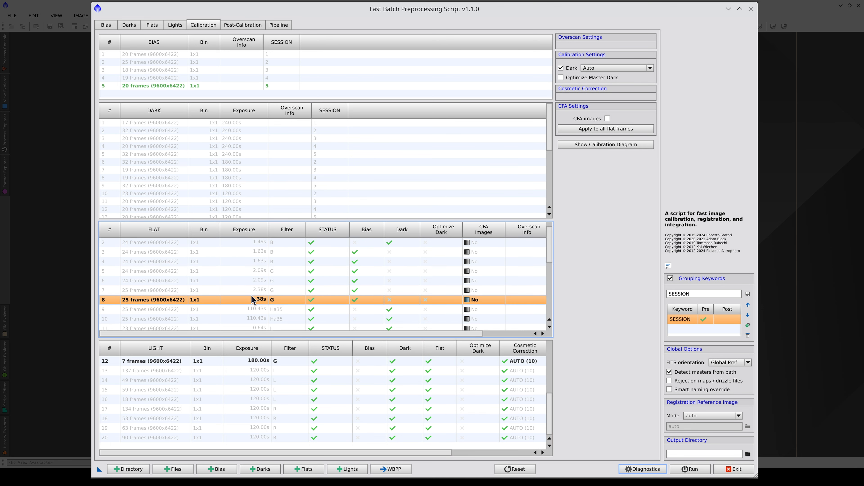
- Scroll the Calibration DARK table down through the groups to the 0.68 s darks
scroll("down", 3)
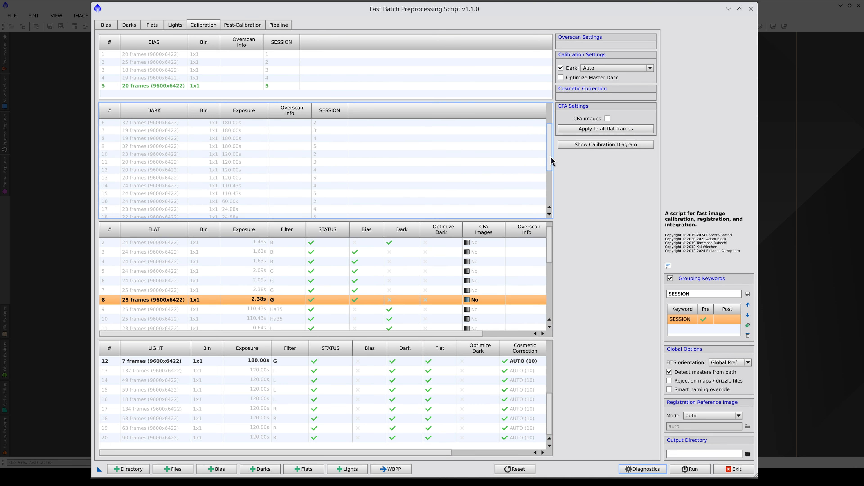
scroll("down", 3)
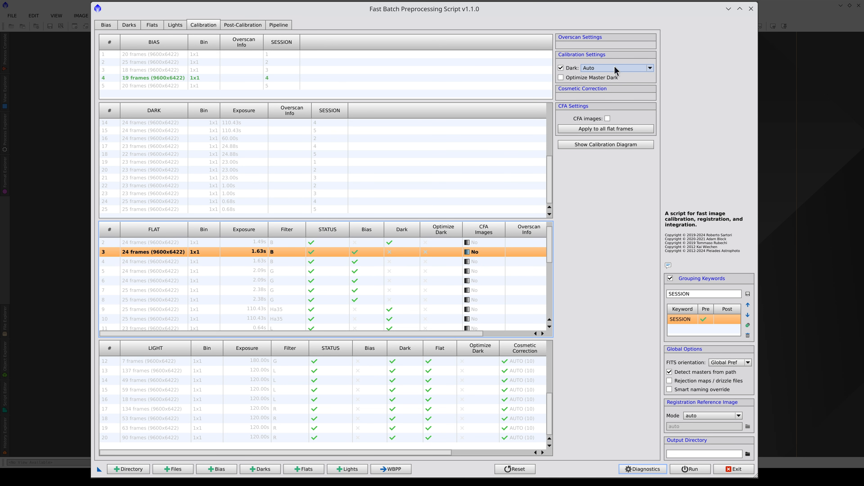
- Manually assign a master dark to each of the B flat groups
left_click(651, 68)
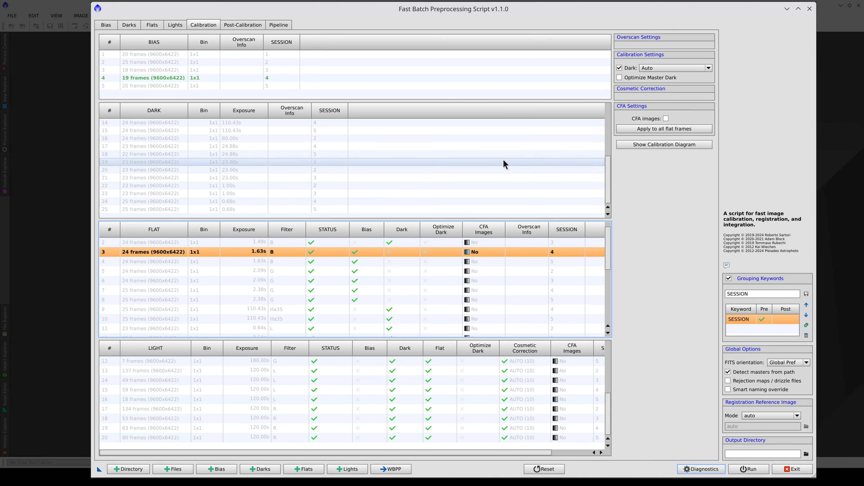
left_click(710, 68)
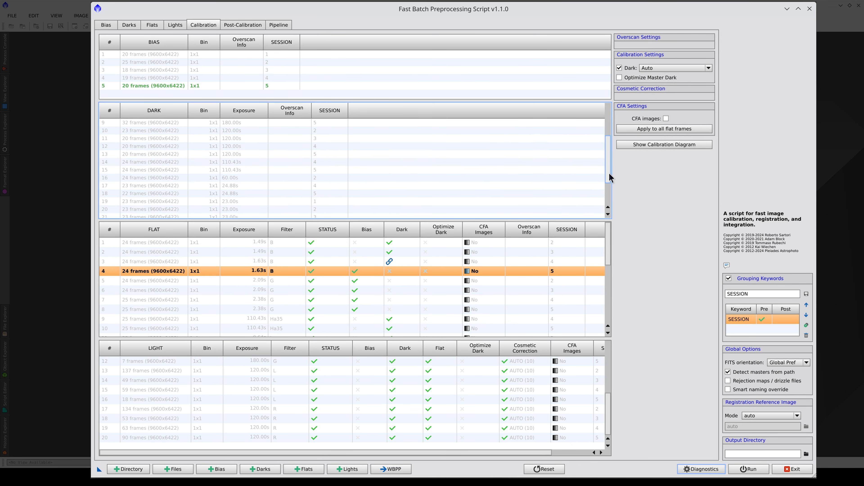
scroll("down", 3)
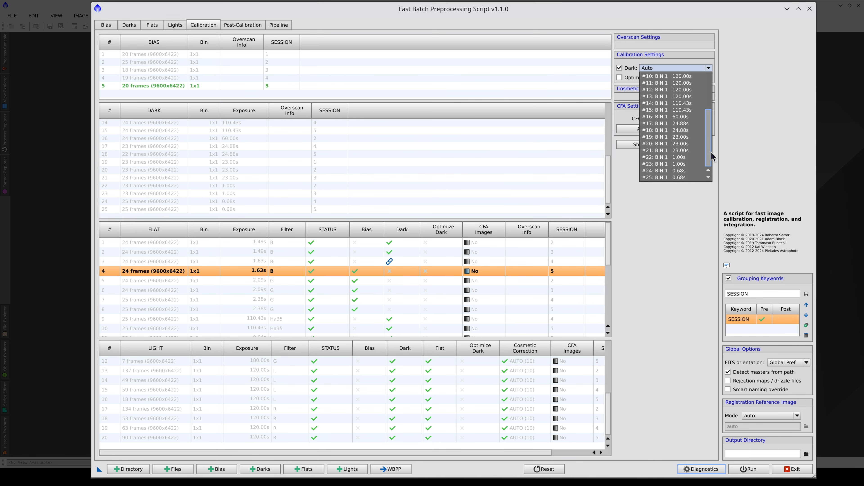
left_click(664, 177)
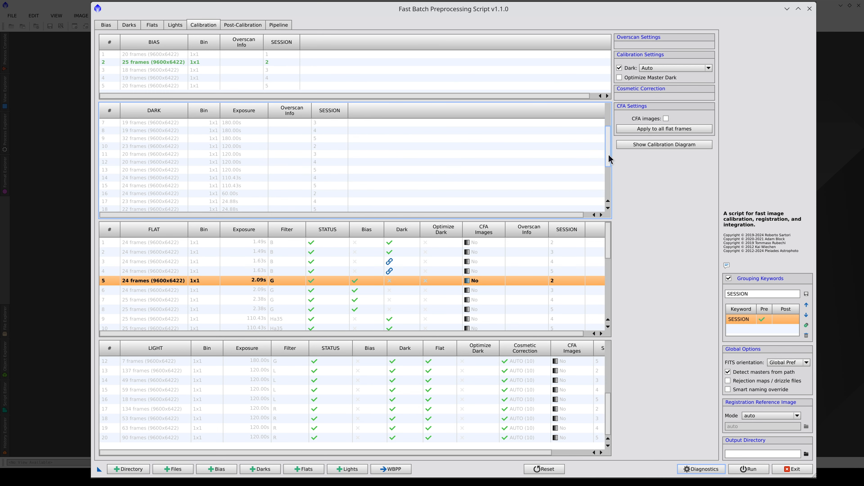
- Manually assign the chosen master dark to the G flat group
scroll("down", 3)
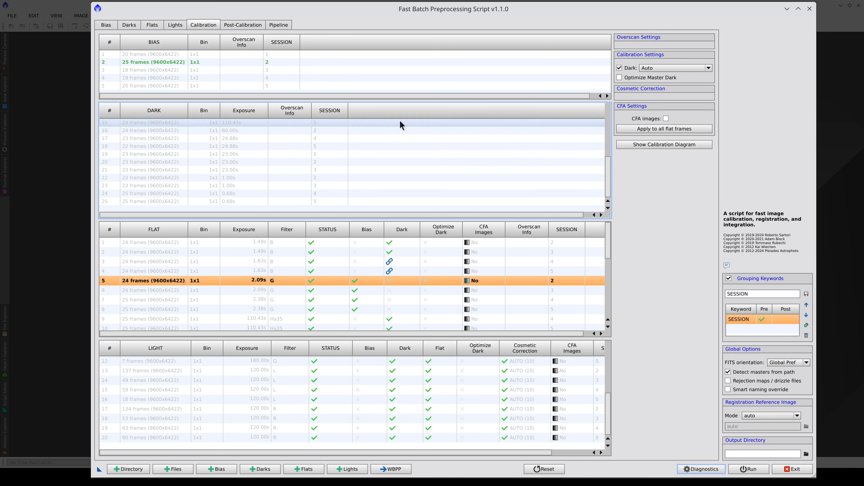
left_click(708, 68)
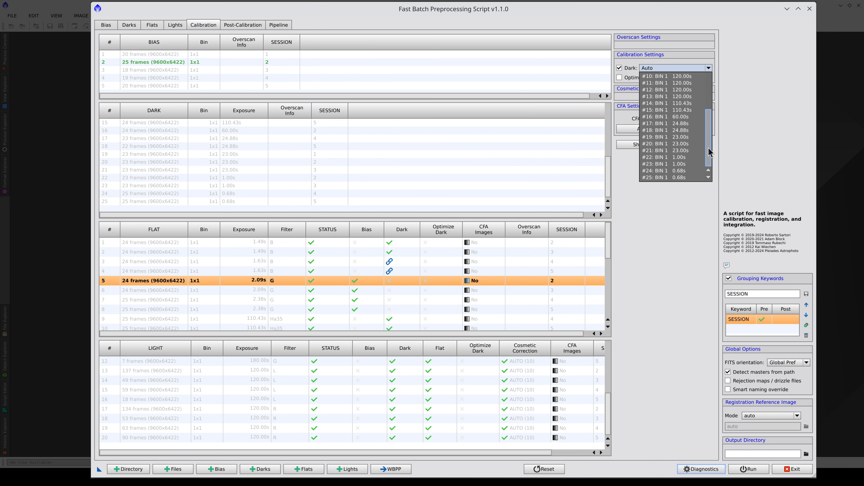
left_click(667, 157)
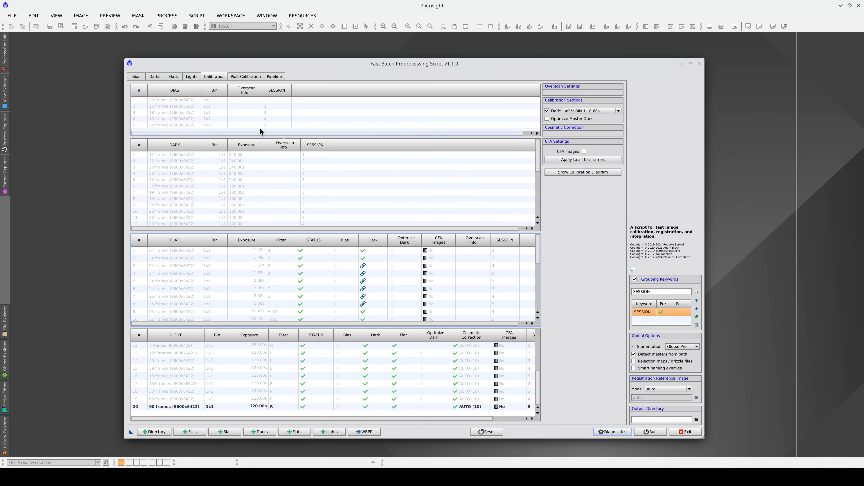
- Enable bias overscan with image region 24, 0, 9576, 6388 and Overscan #1 source 0, 0, 24, 6422
left_click(136, 76)
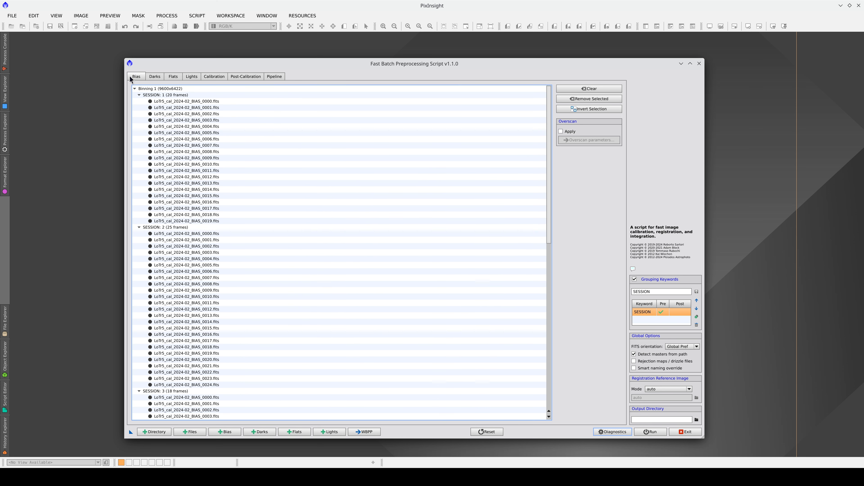
mouse_move(553, 133)
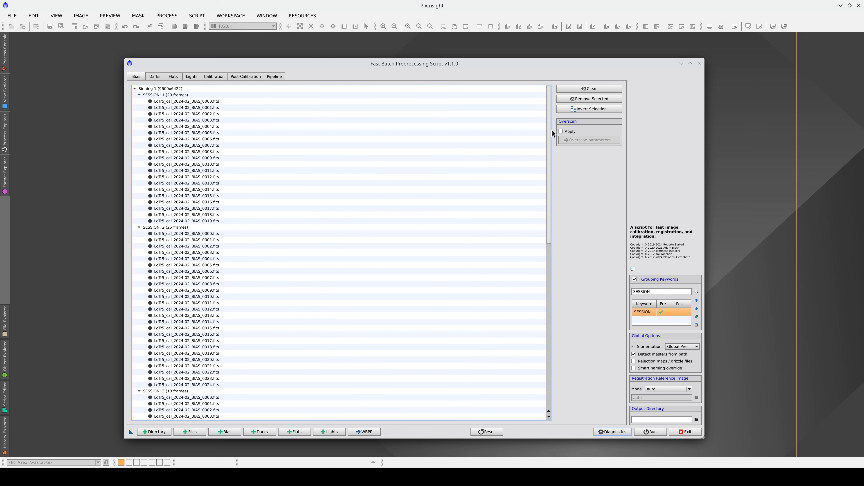
left_click(562, 131)
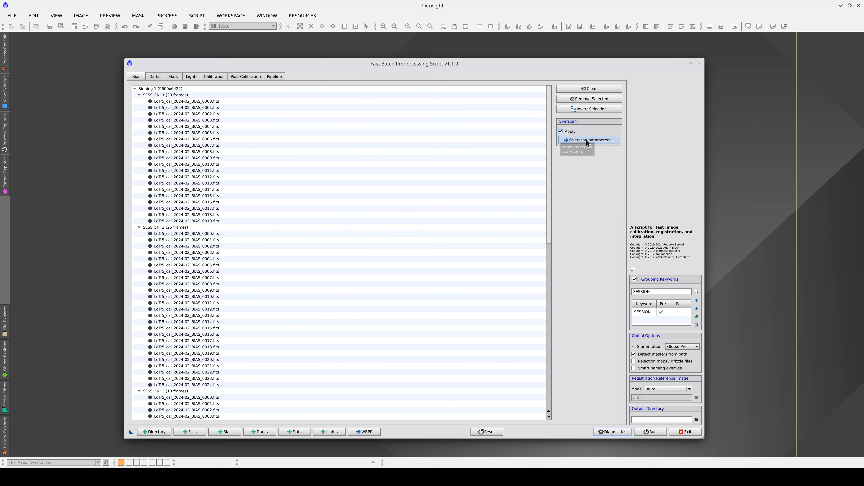
left_click(589, 140)
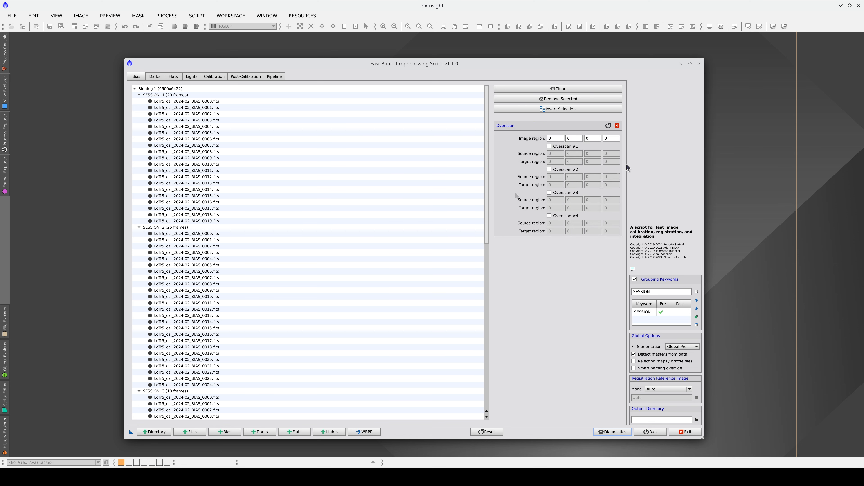
left_click(555, 138)
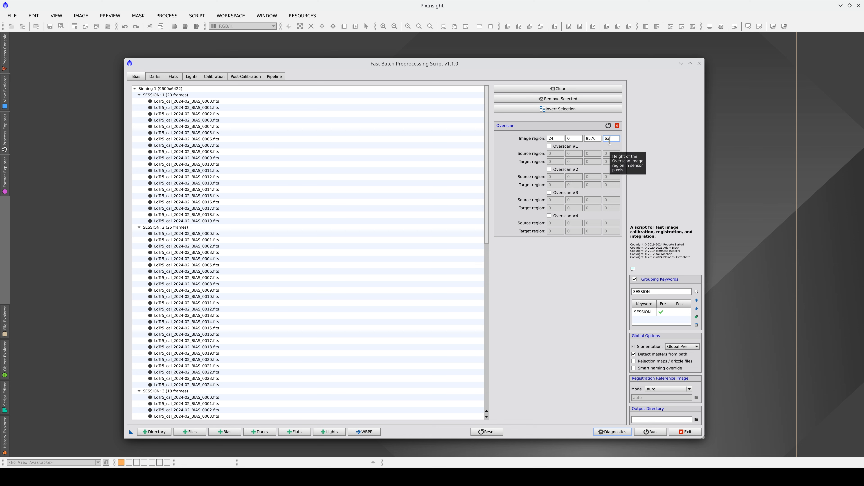
left_click(550, 145)
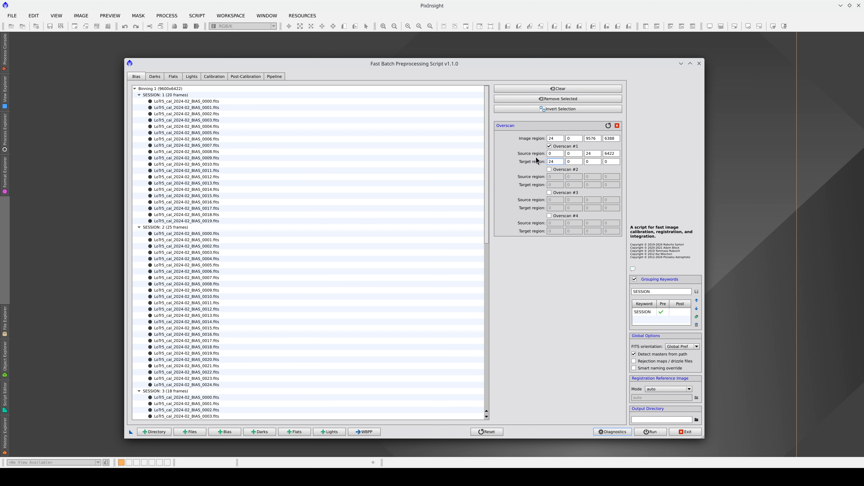
left_click(592, 161)
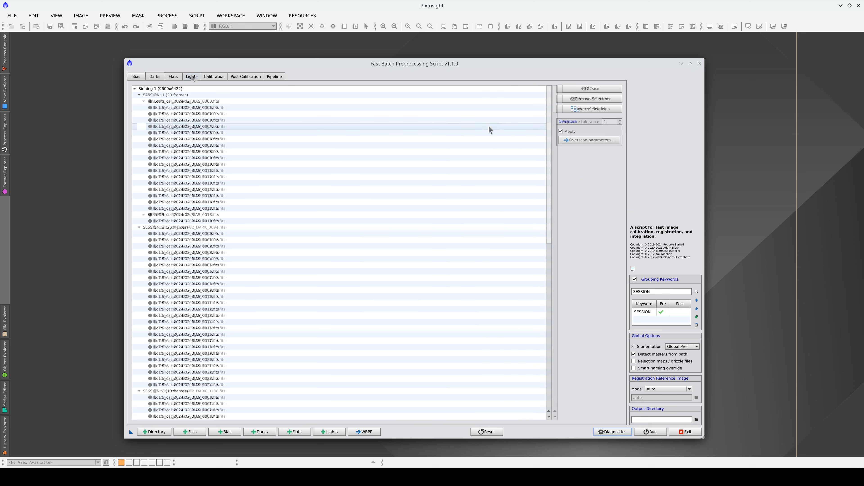
- Edit the automatic cosmetic correction High sigma value (10) for a LIGHT group in the Calibration overview
left_click(214, 76)
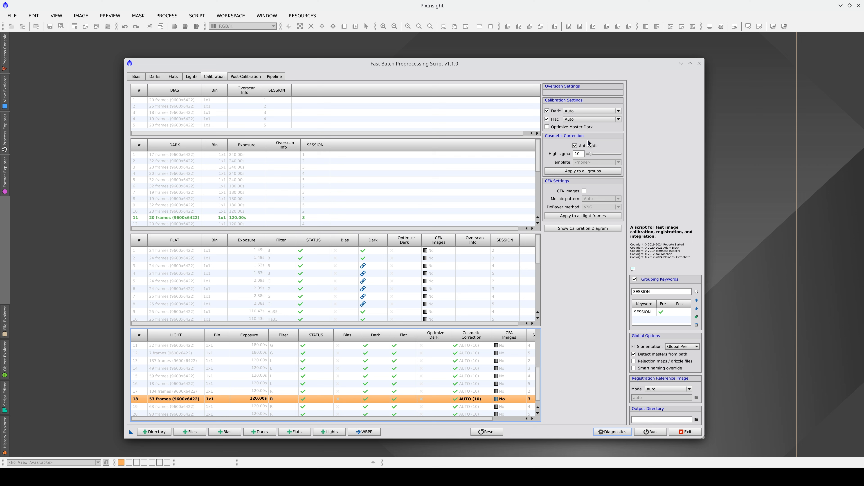
mouse_move(578, 153)
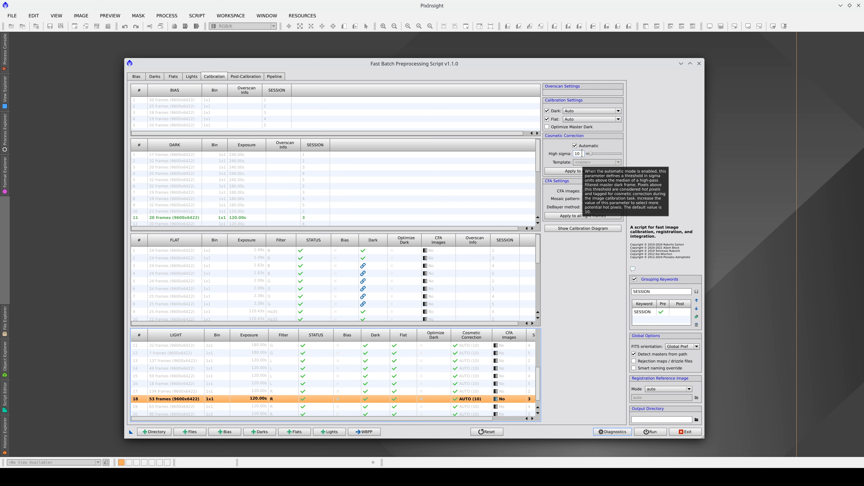
left_click(578, 153)
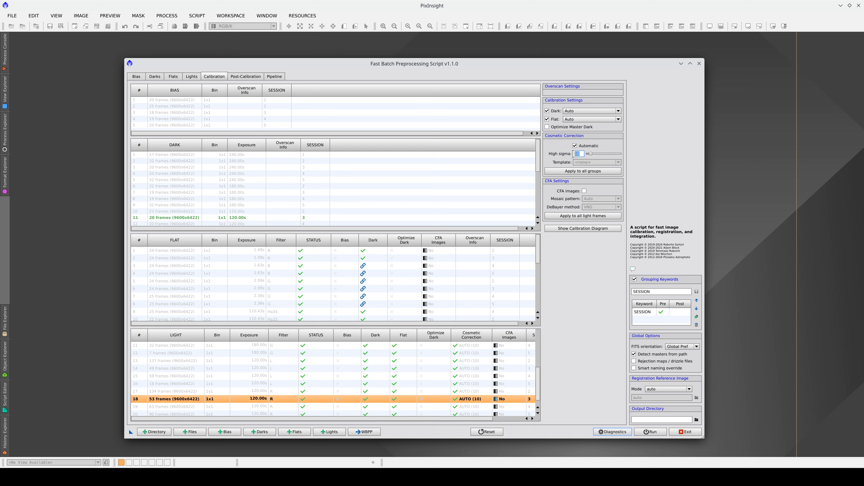
mouse_move(572, 156)
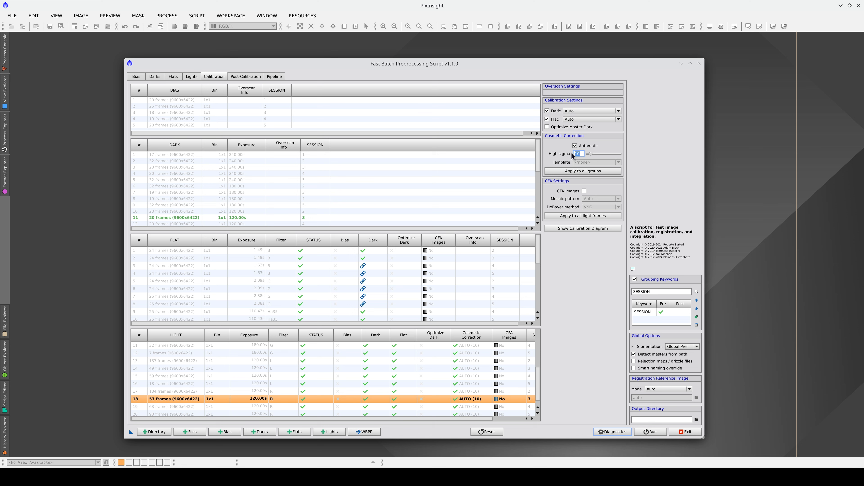
mouse_move(571, 159)
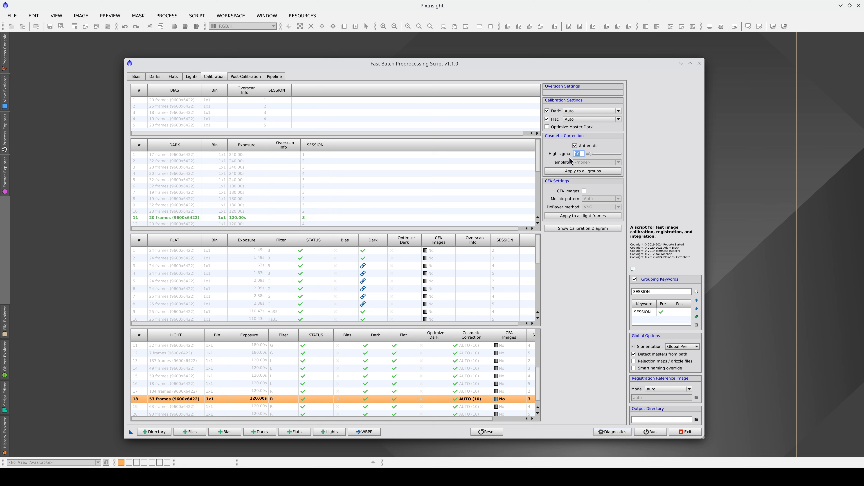
mouse_move(575, 160)
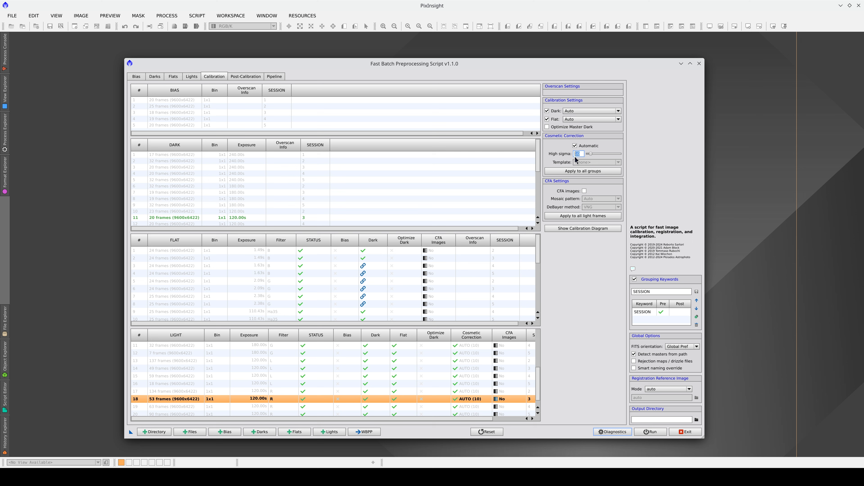
mouse_move(578, 154)
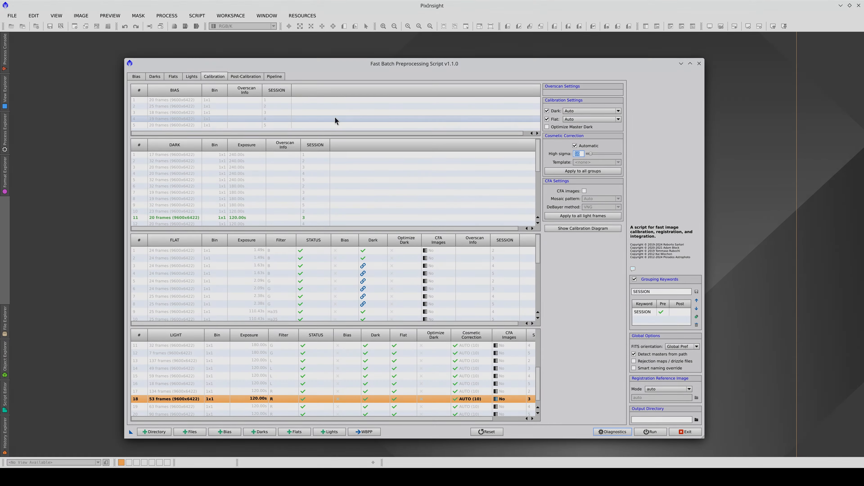
- Enable 1x drizzle for all six light groups and set fast integration weighting to PSF SNR
left_click(245, 76)
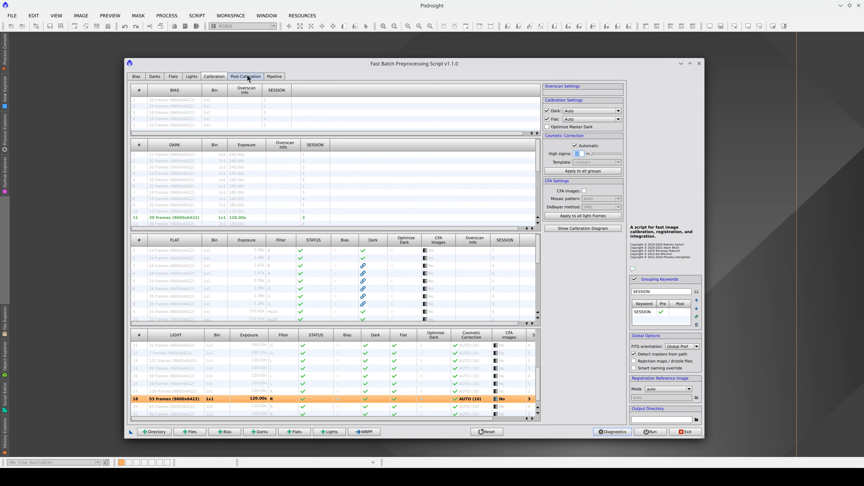
left_click(274, 76)
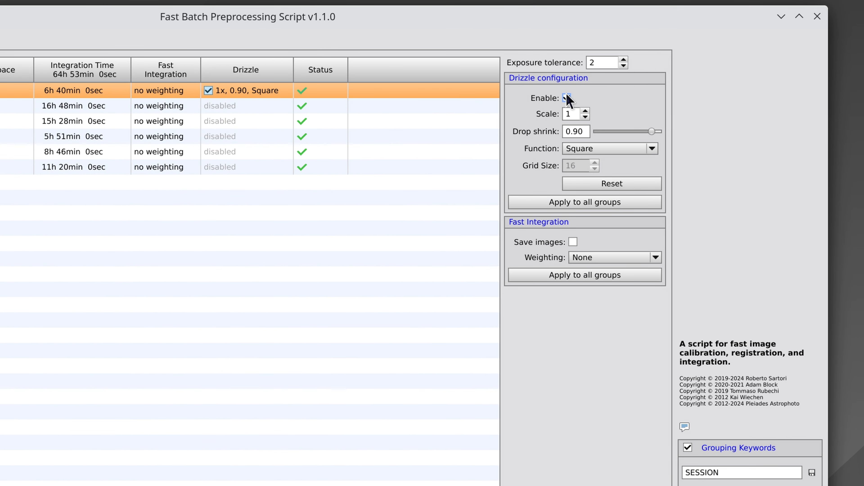
left_click(584, 202)
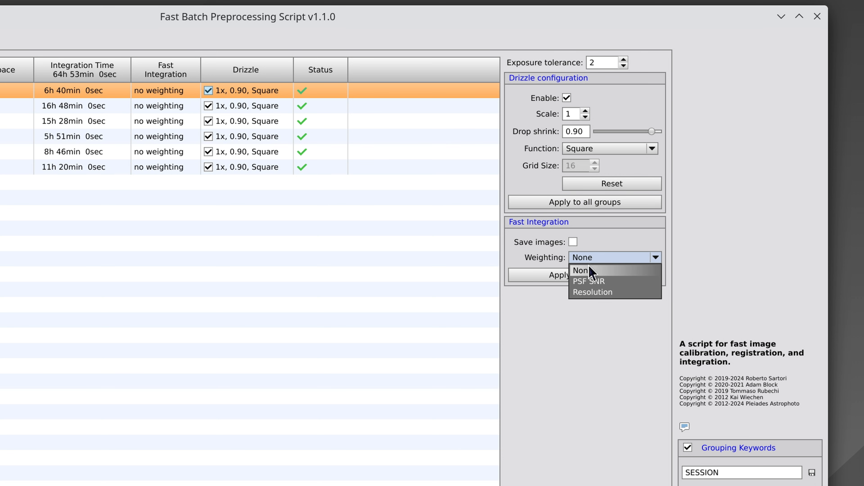
left_click(589, 281)
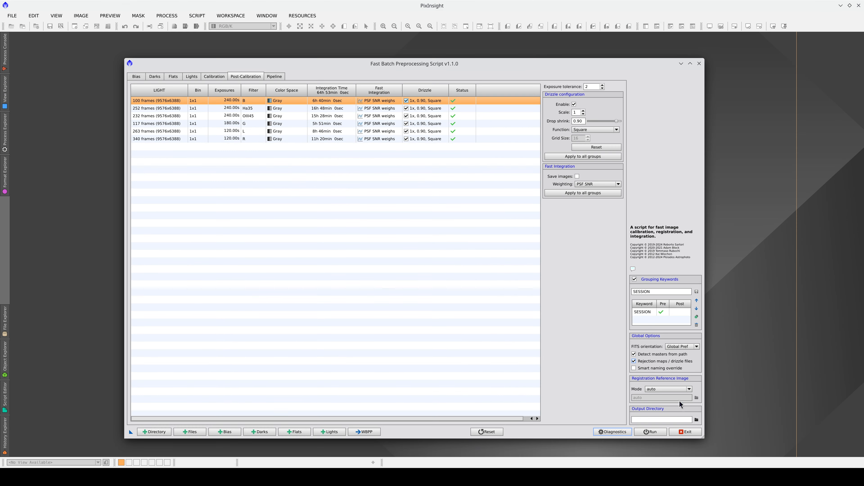
- Set the output directory to the FBPP folder in LoTr5 and review the diagnostic warnings
left_click(697, 419)
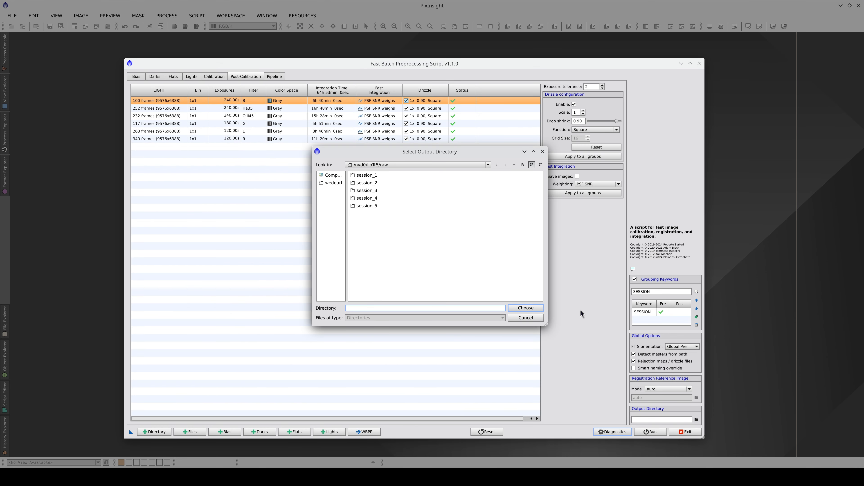
left_click(513, 165)
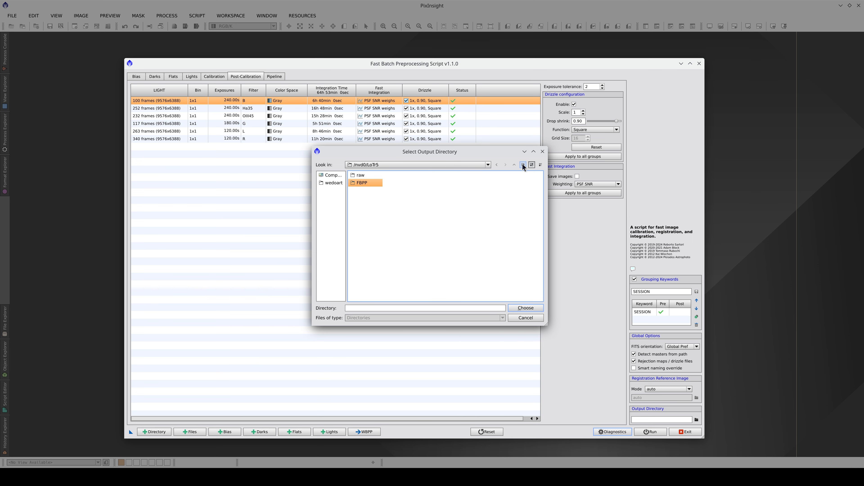
left_click(525, 308)
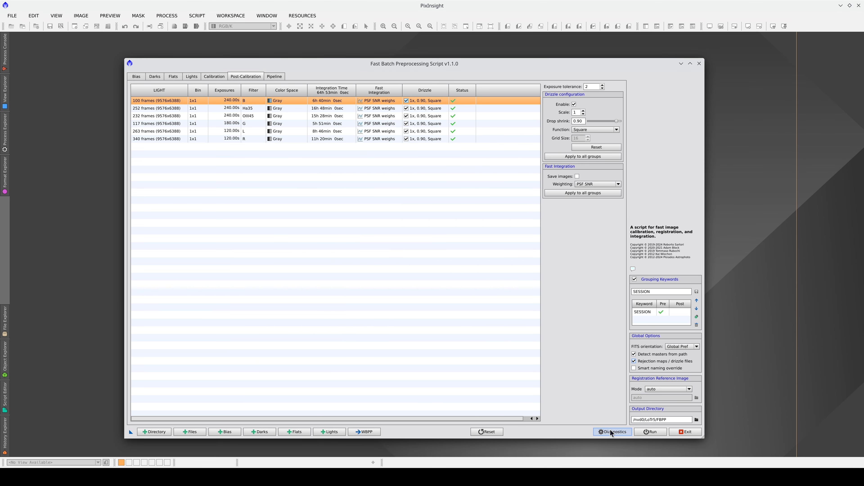
left_click(612, 431)
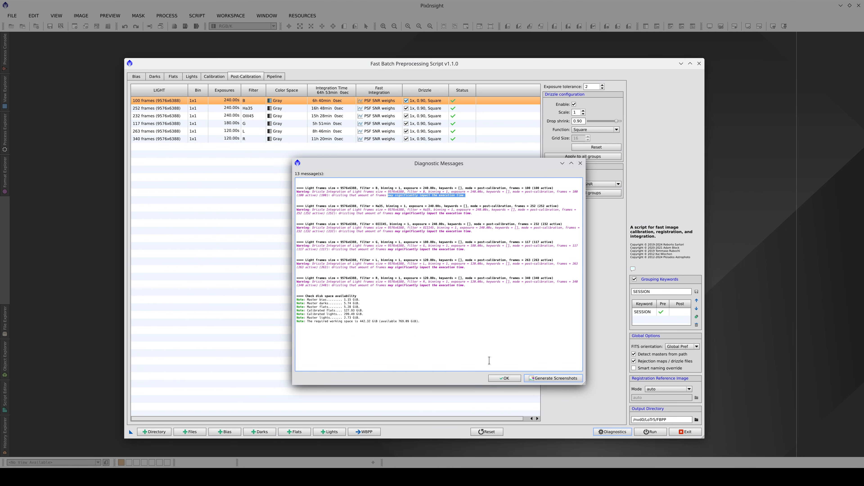
left_click(503, 378)
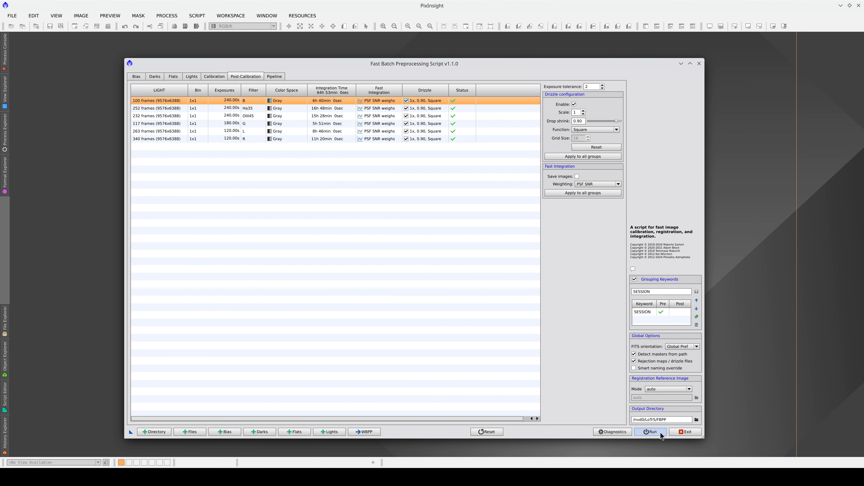
- Run the batch, continuing past the drizzle warnings, until the Execution Monitor reports success
left_click(650, 431)
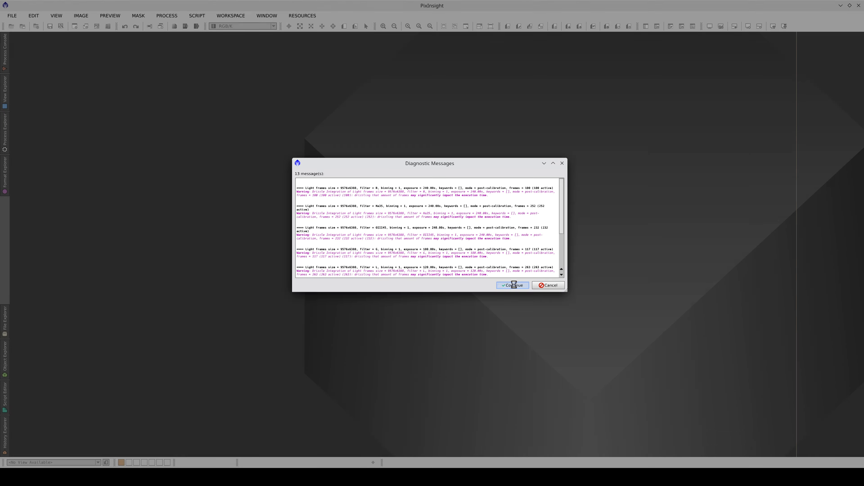
left_click(512, 285)
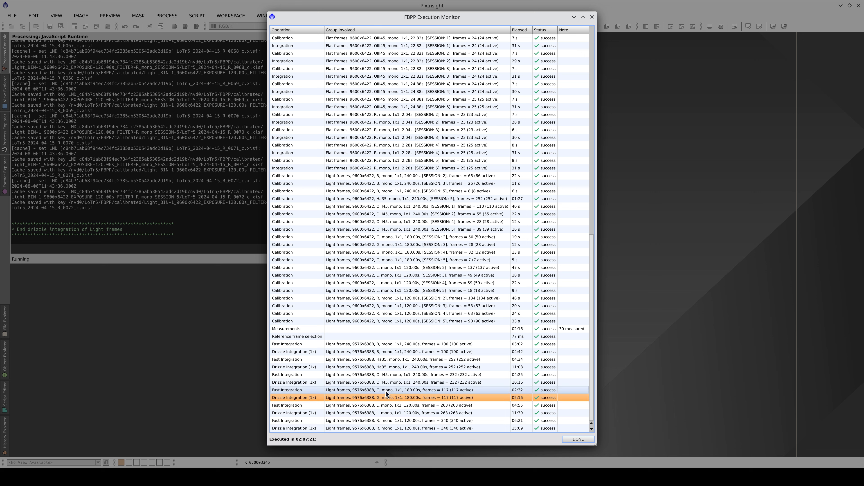
left_click(386, 367)
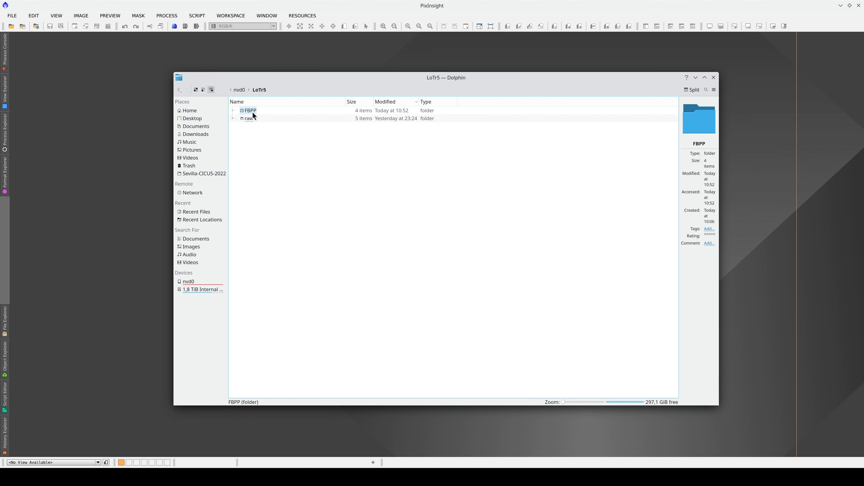
- Browse into FBPP/master, sort by name and select the drizzled masterLight files
double_click(249, 110)
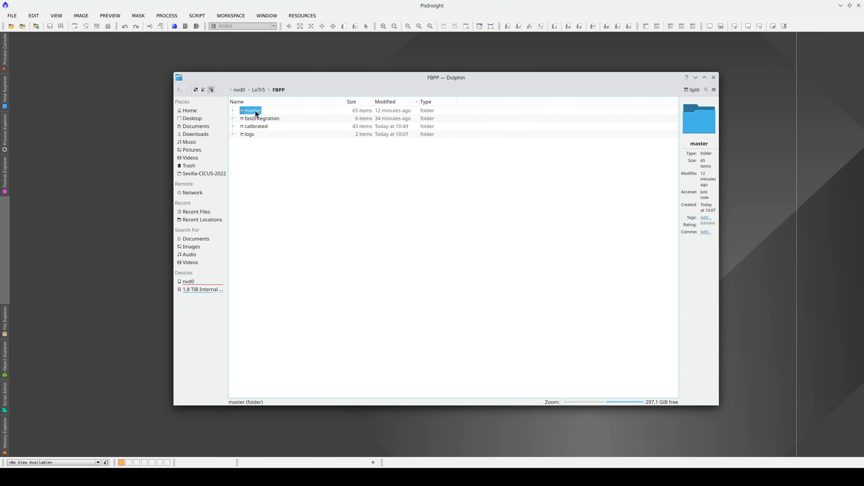
double_click(252, 110)
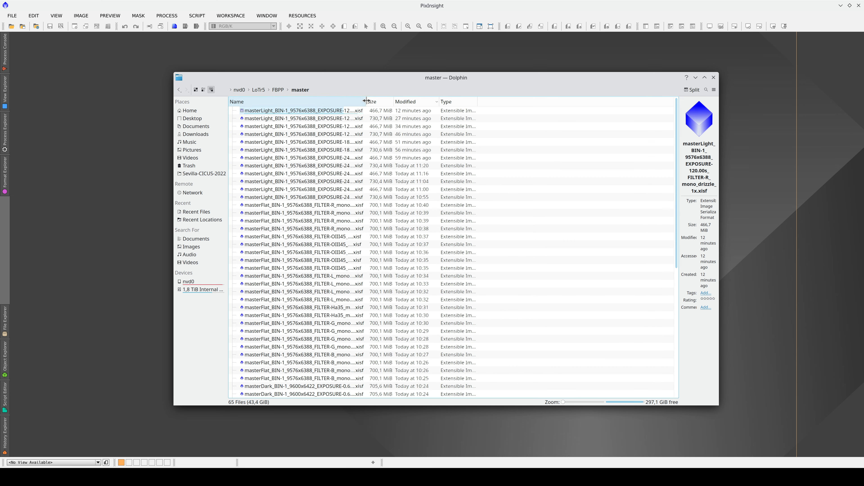
left_click(237, 102)
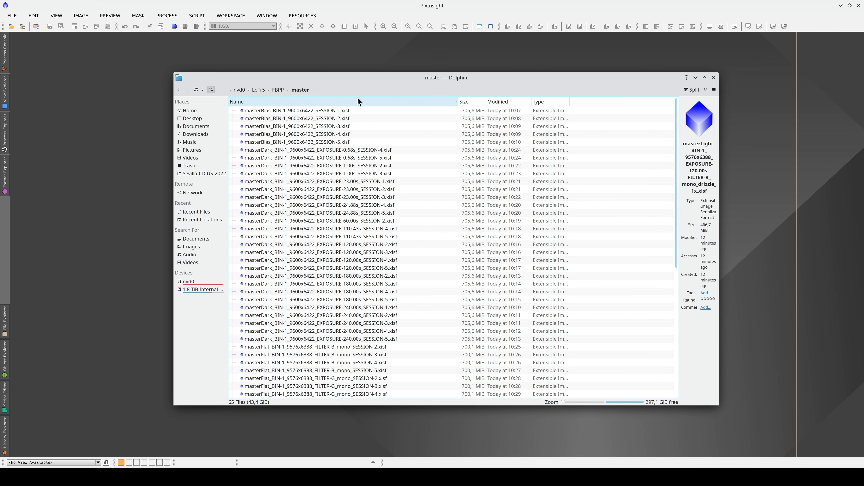
left_click(314, 378)
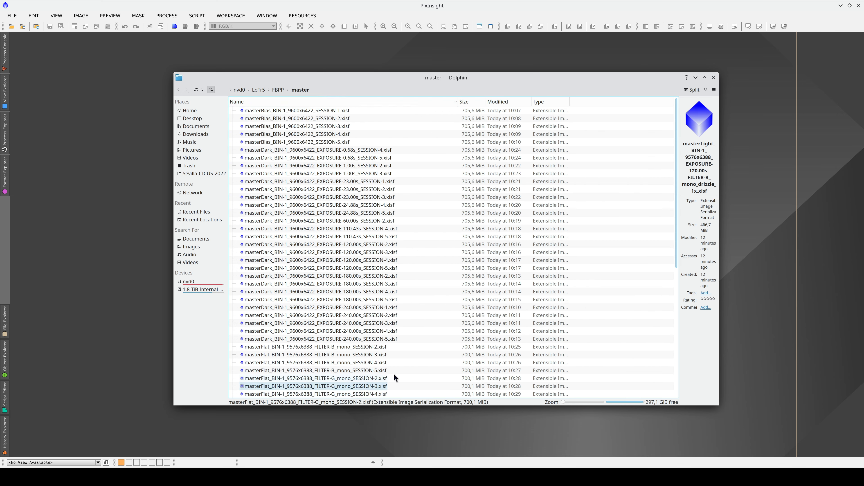
scroll("down", 3)
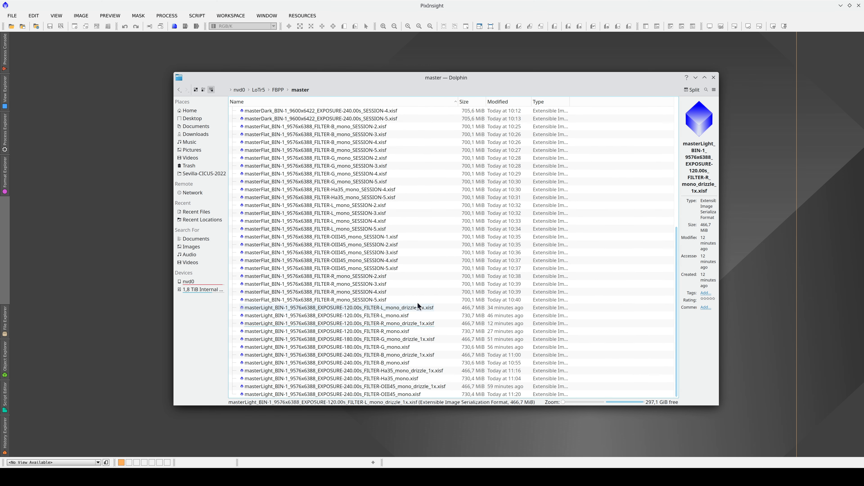
left_click(345, 387)
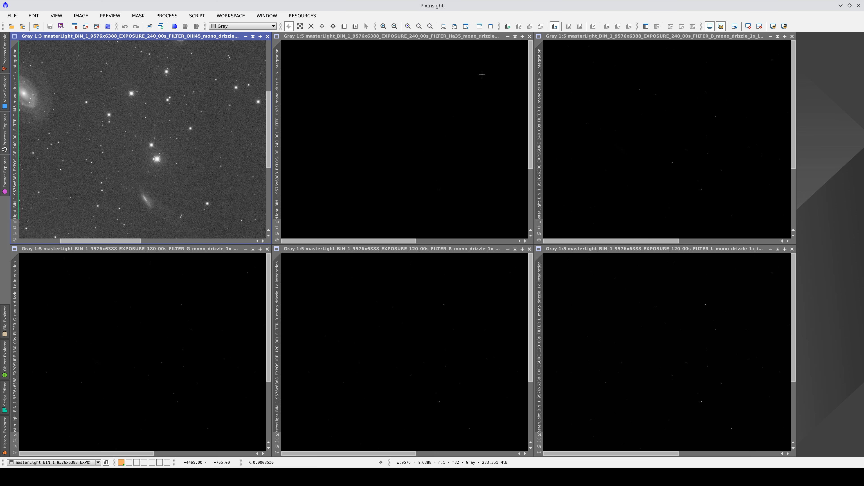
- Apply STF AutoStretch to the remaining, G, R and L master light views so the galaxy field shows
left_click_drag(482, 75, 234, 173)
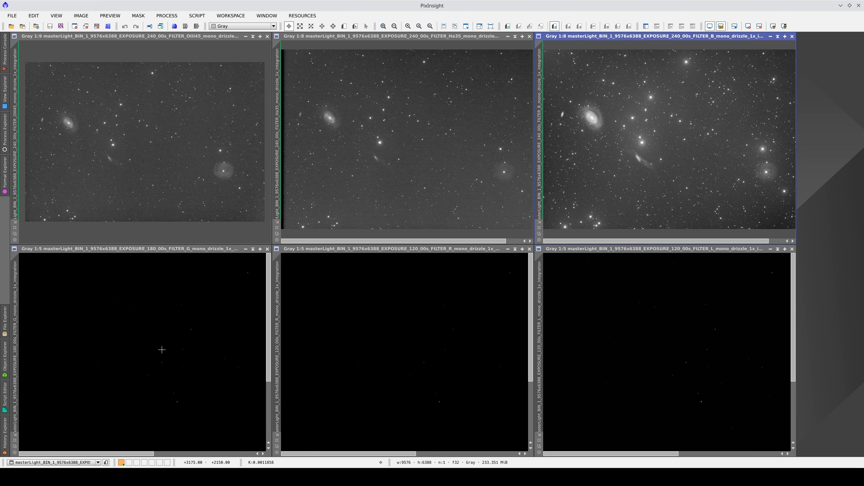
left_click(137, 248)
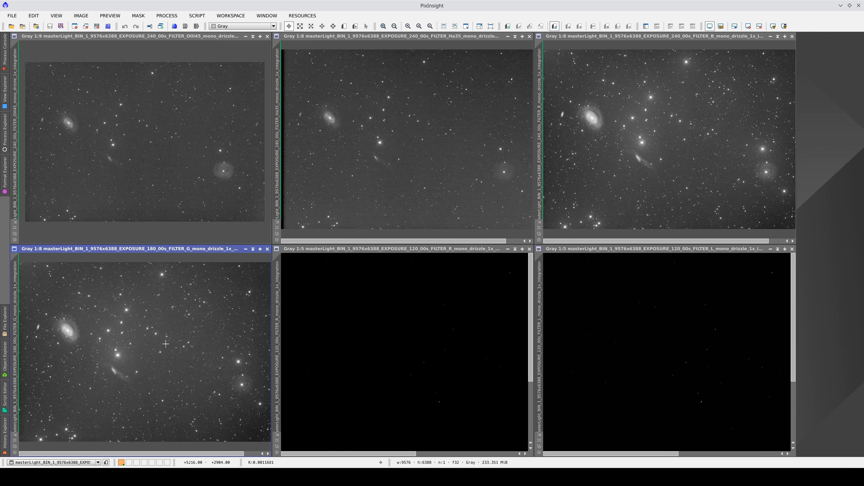
left_click(402, 249)
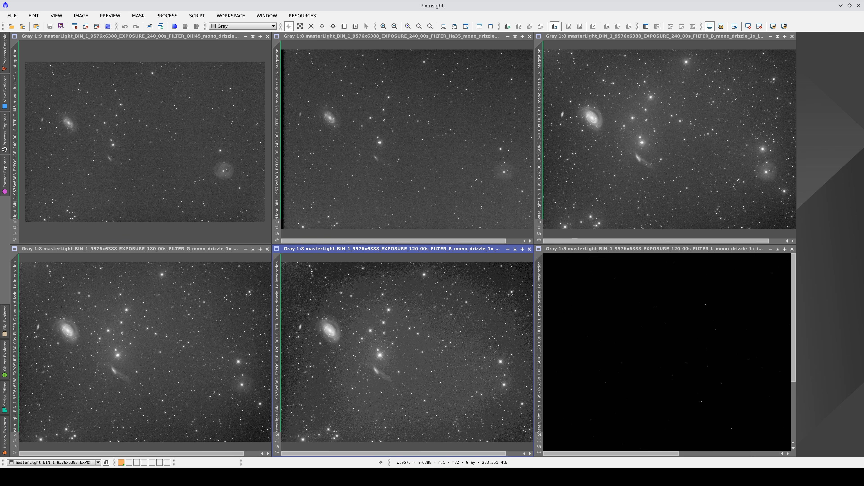
left_click(610, 367)
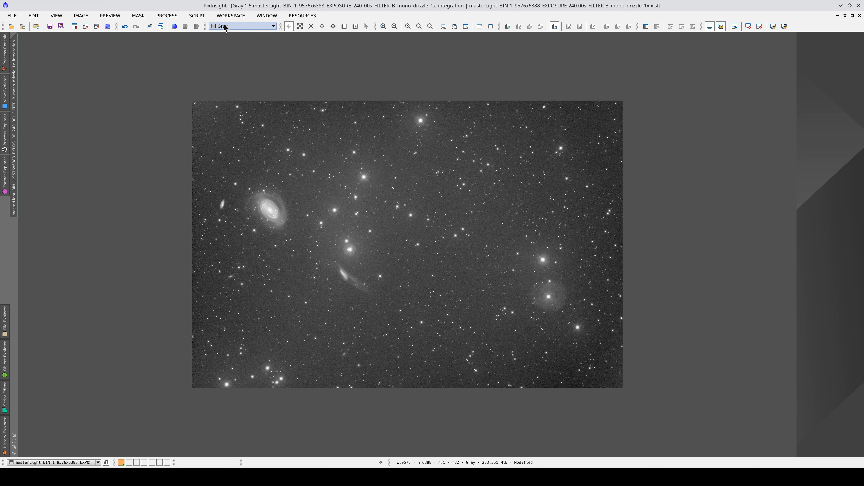
- Run AnnotateImage on the B master with the CGPN layer enabled and inspect the result at 1:1
left_click(196, 15)
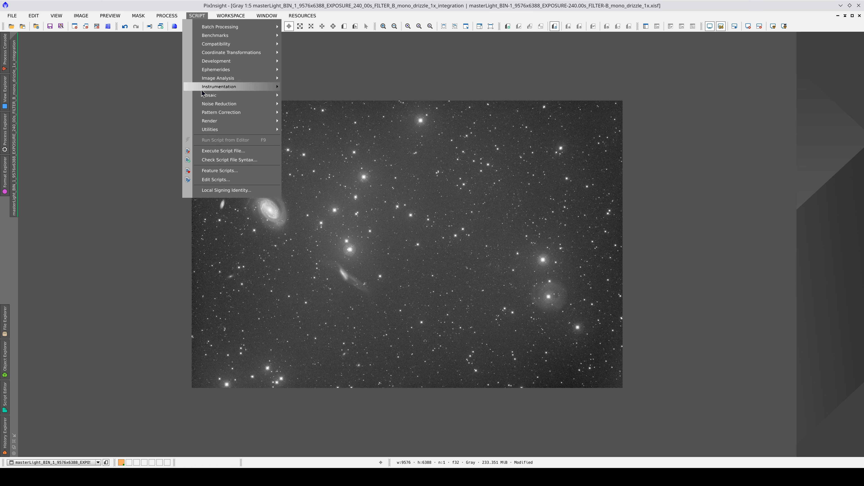
mouse_move(209, 121)
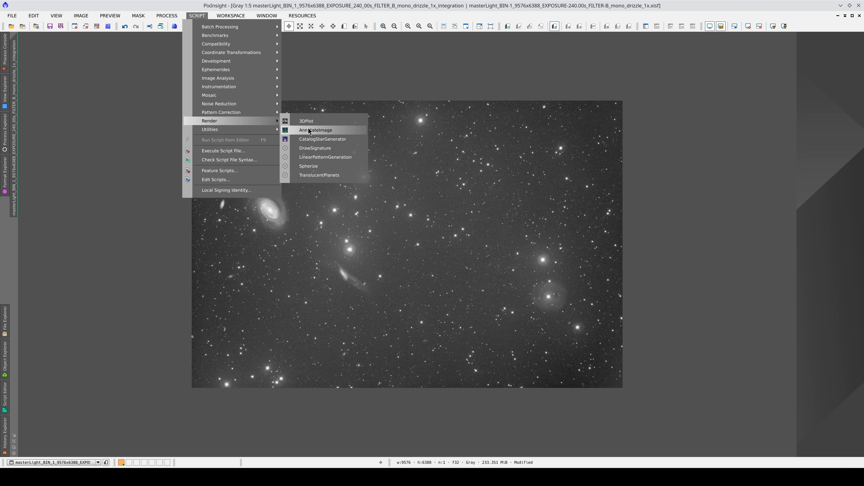
left_click(315, 130)
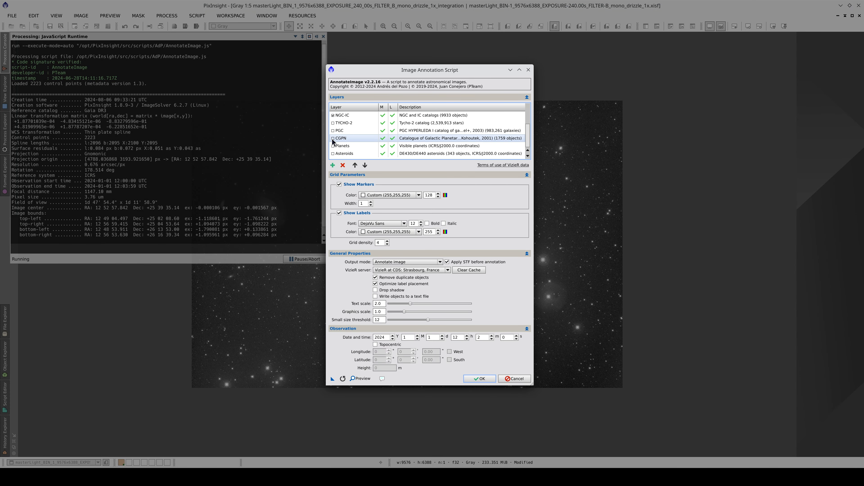
left_click(332, 138)
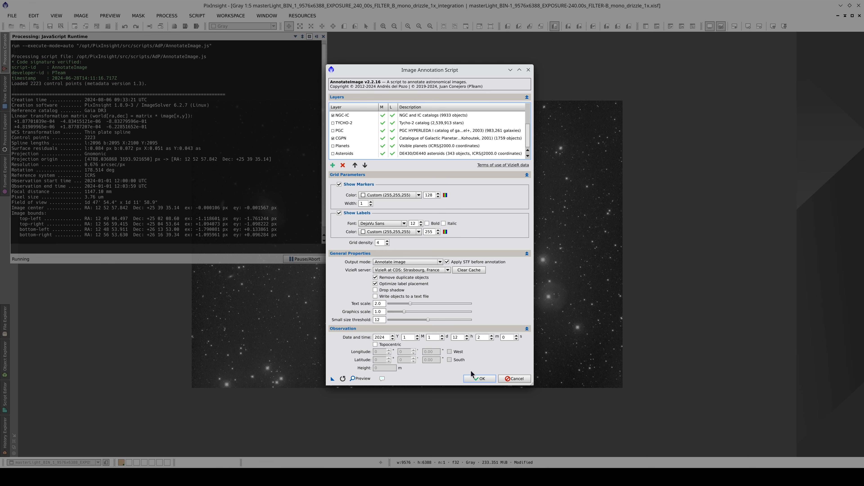
left_click(479, 379)
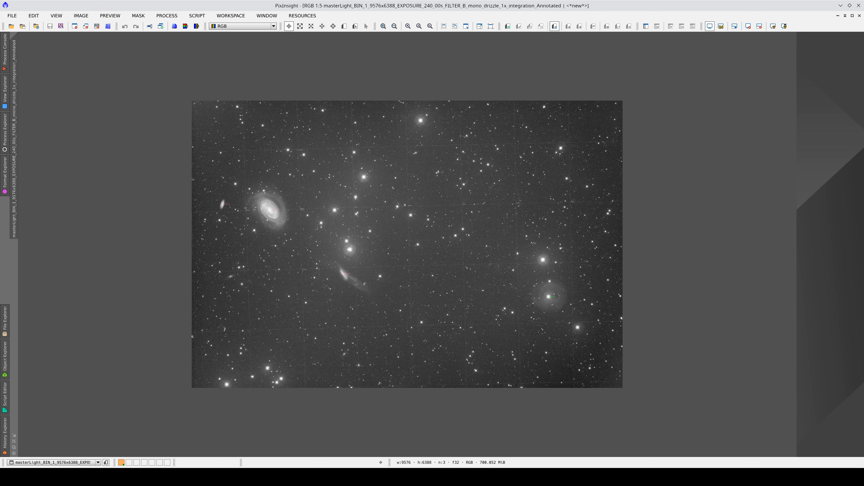
left_click(419, 26)
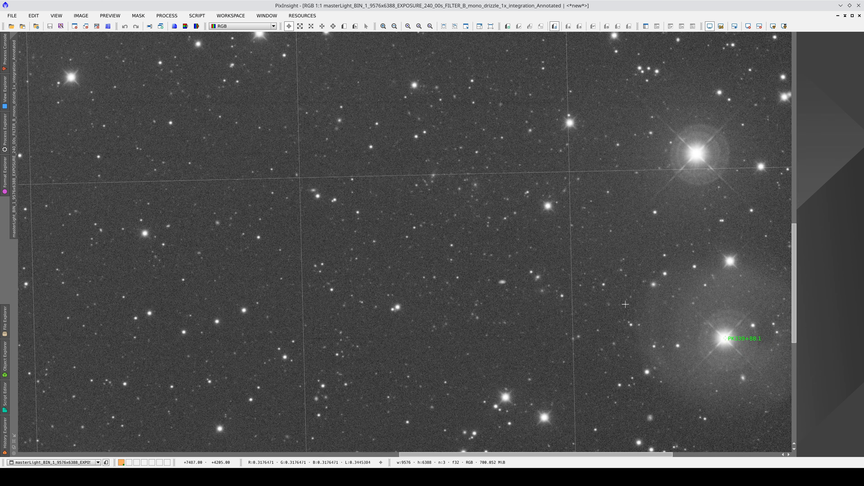